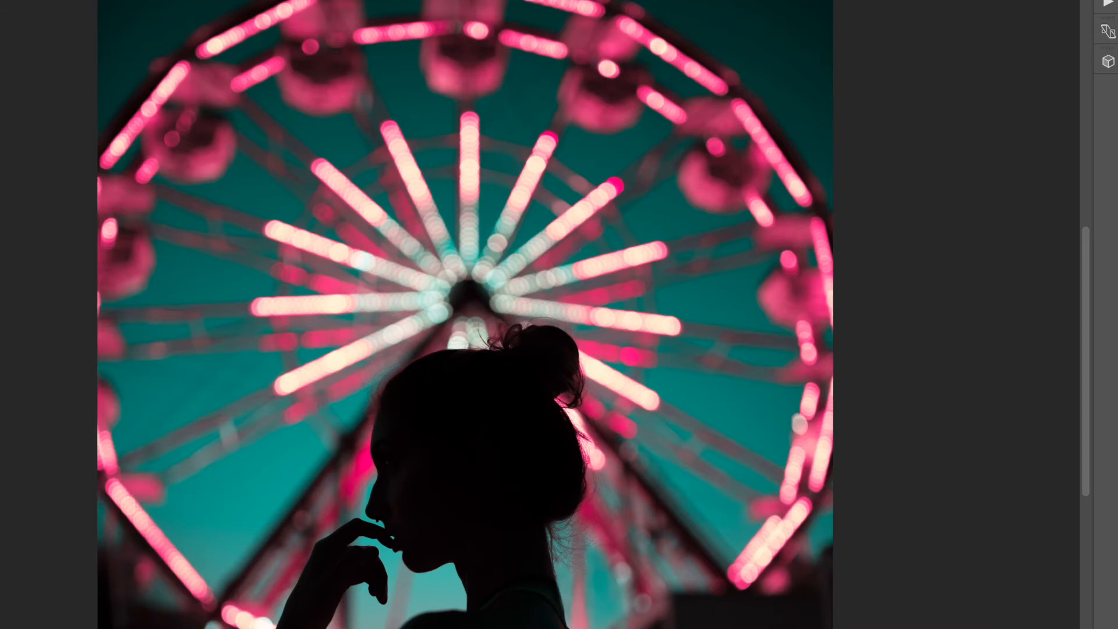
mouse_move(930, 567)
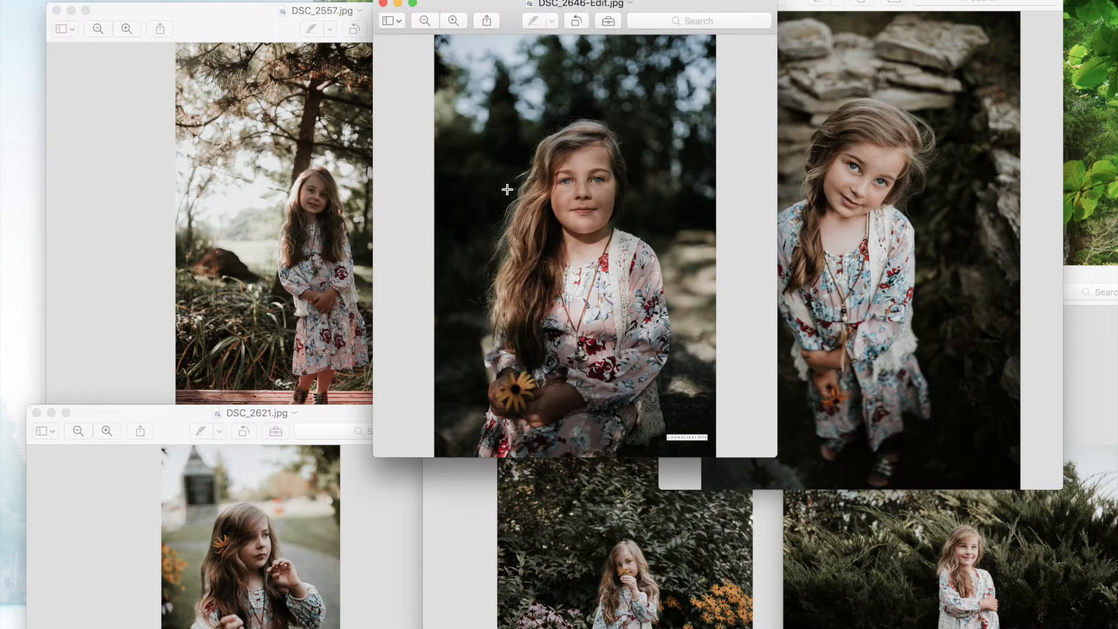
mouse_move(102, 580)
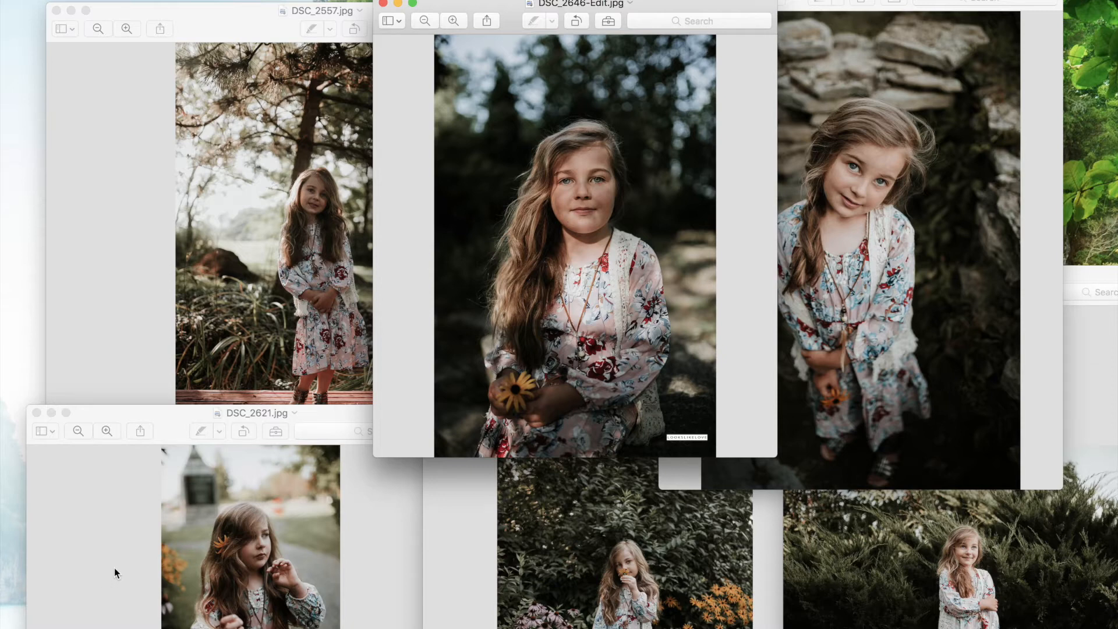
mouse_move(132, 570)
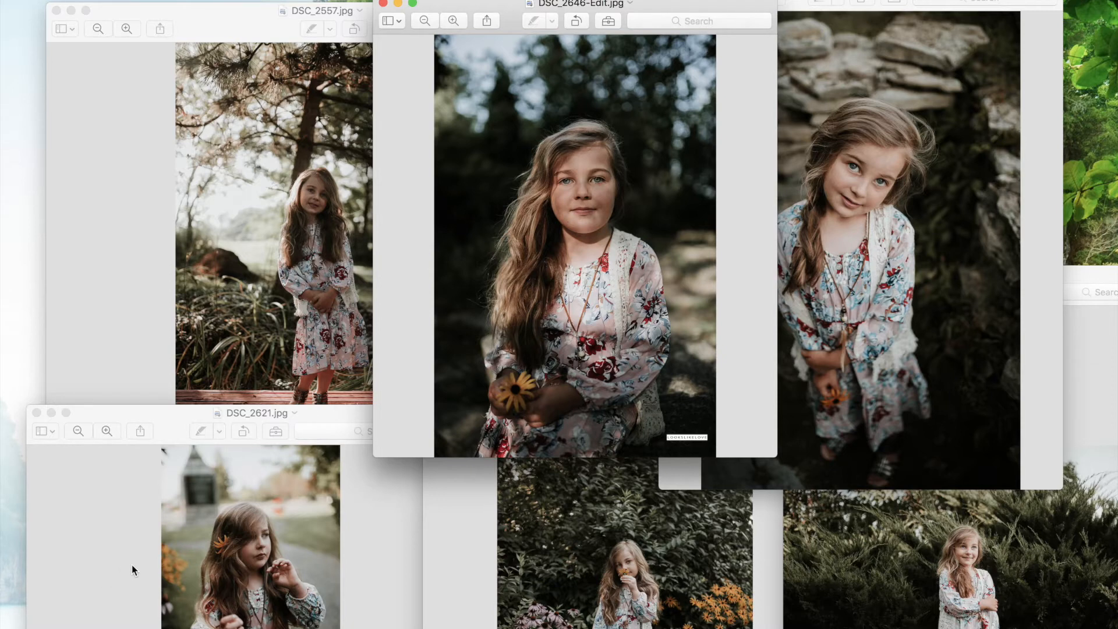
mouse_move(133, 565)
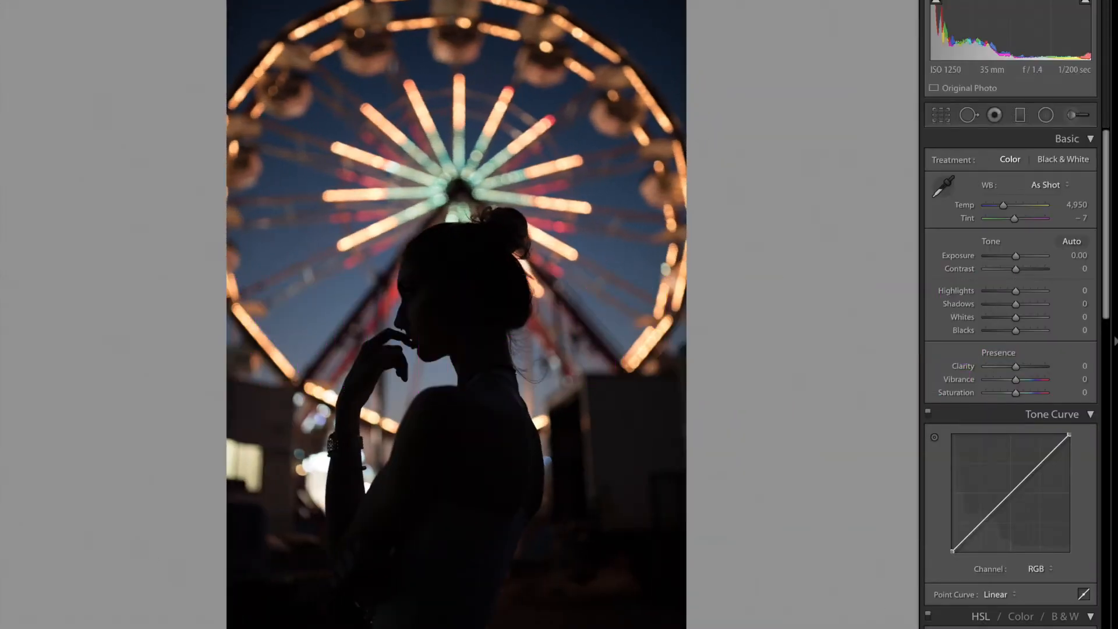
mouse_move(647, 328)
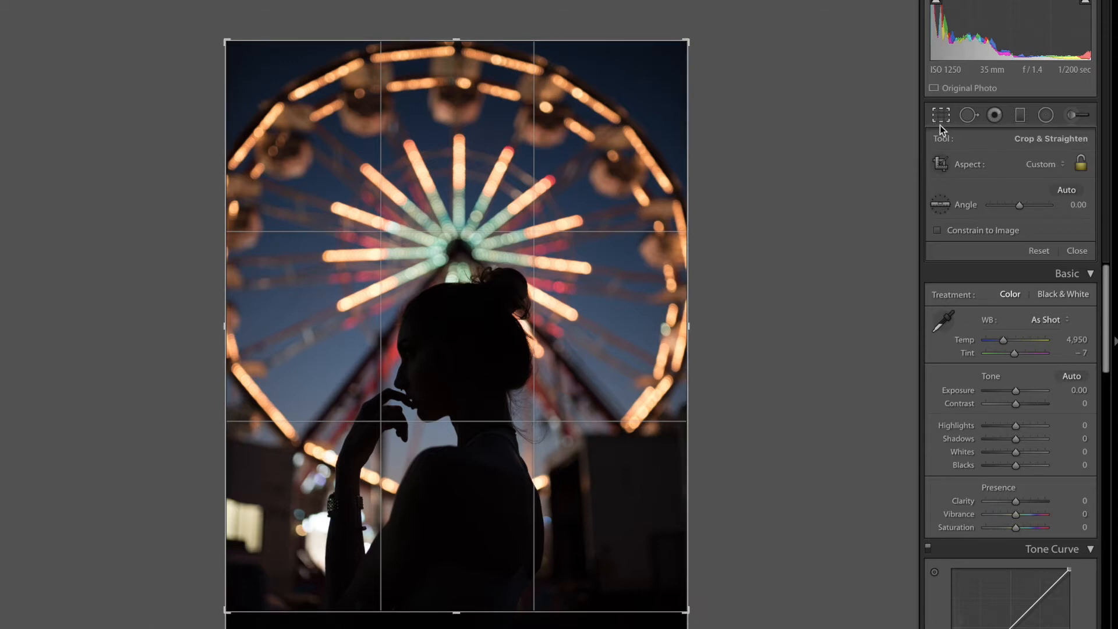
Crop the ferris wheel photo to a tighter vertical frame around the wheel and silhouette.
left_click(1077, 250)
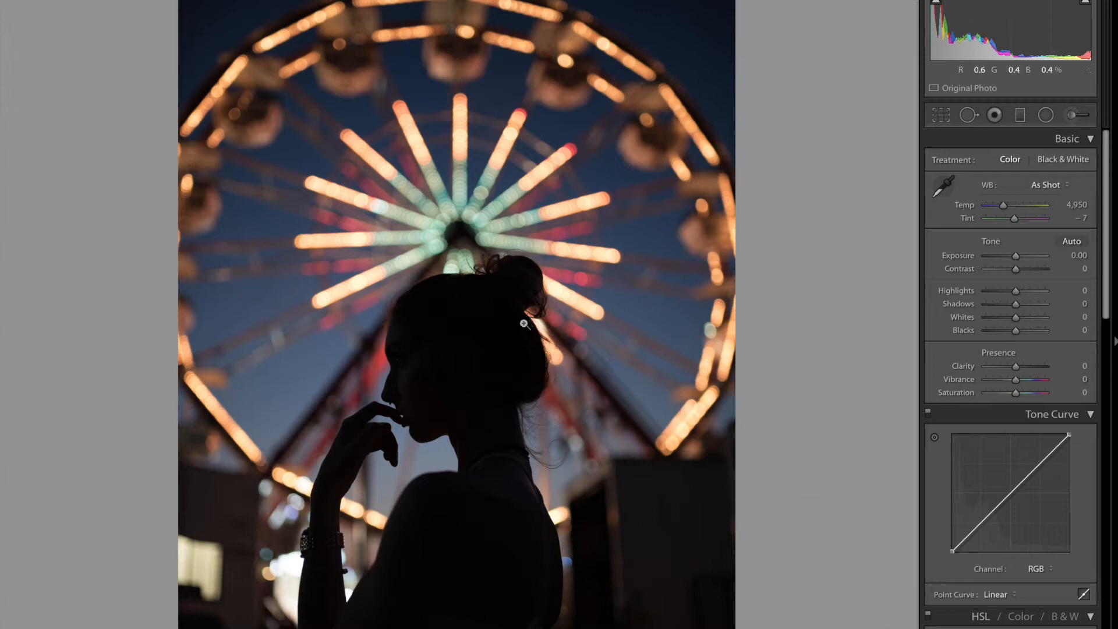
mouse_move(344, 467)
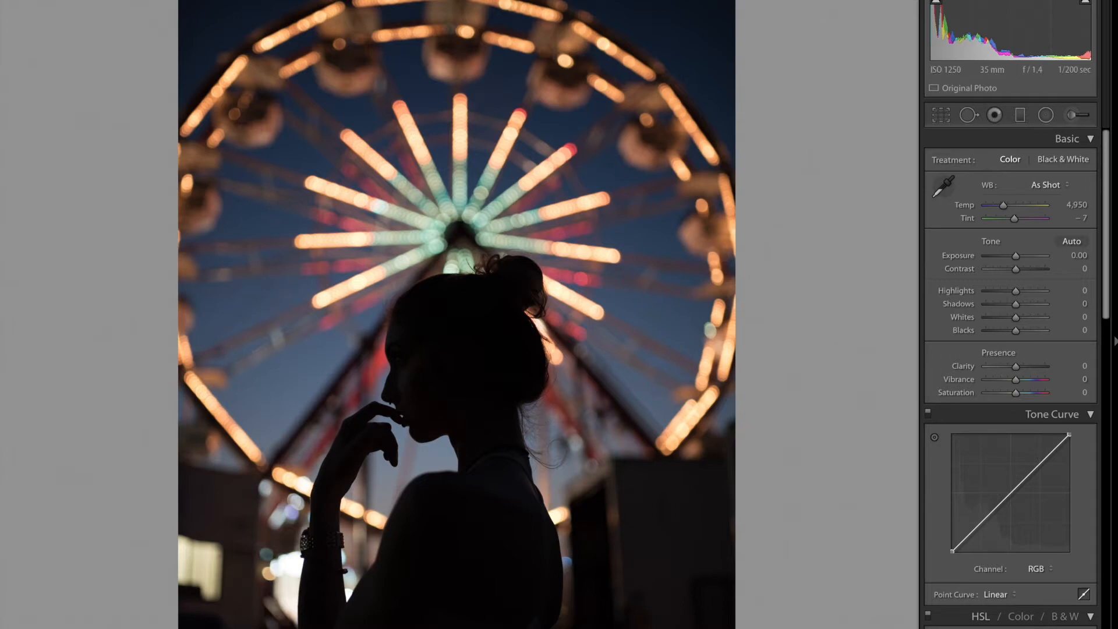
mouse_move(849, 447)
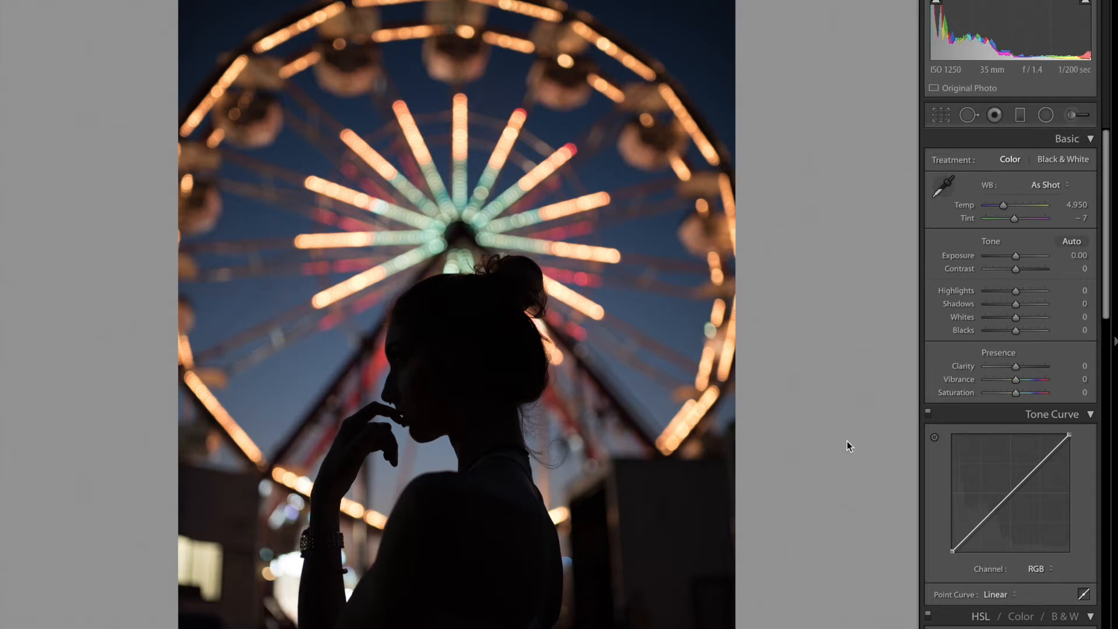
mouse_move(734, 397)
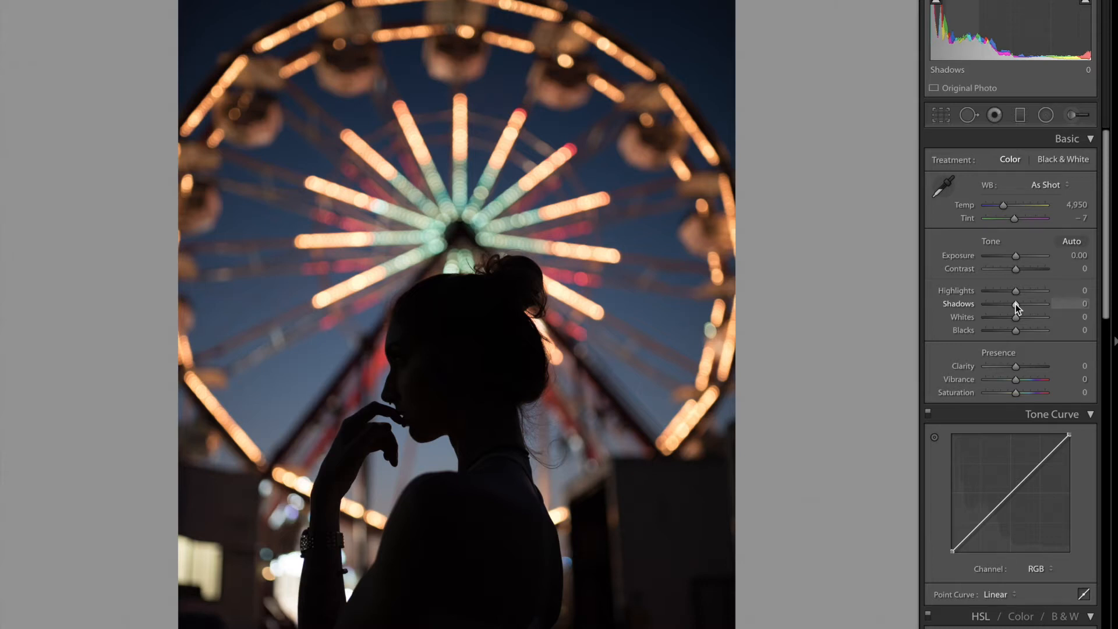
In the Basic panel, lower Shadows to −46 and set Vibrance to 24.
double_click(1077, 304)
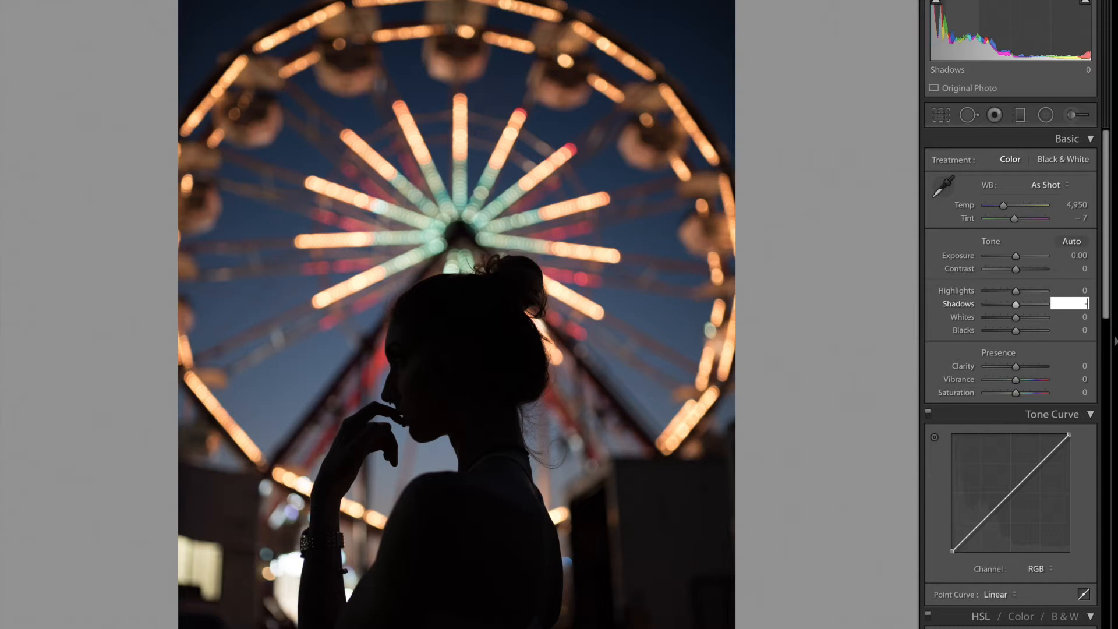
left_click_drag(1015, 303, 1002, 303)
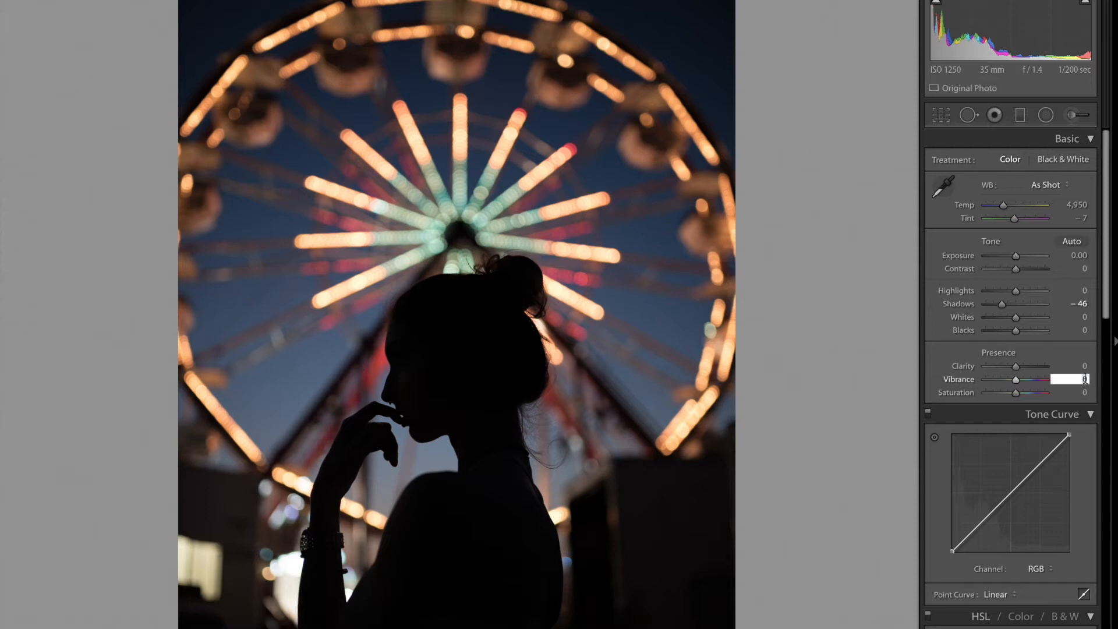
type("24")
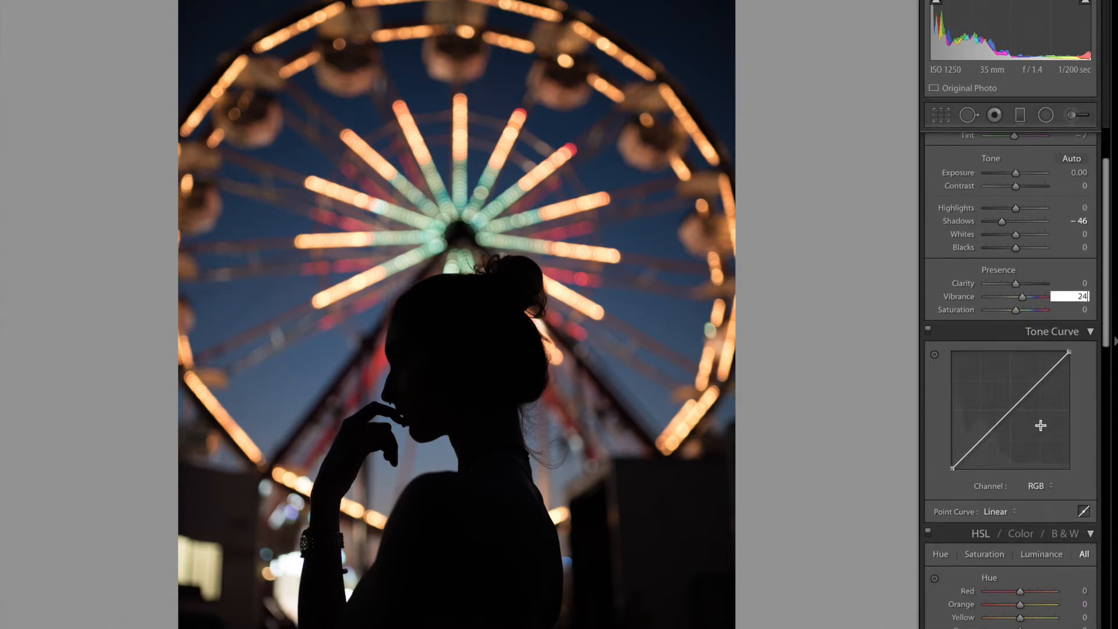
Set the HSL Blue hue slider to −60 so the sky turns teal.
scroll("down", 3)
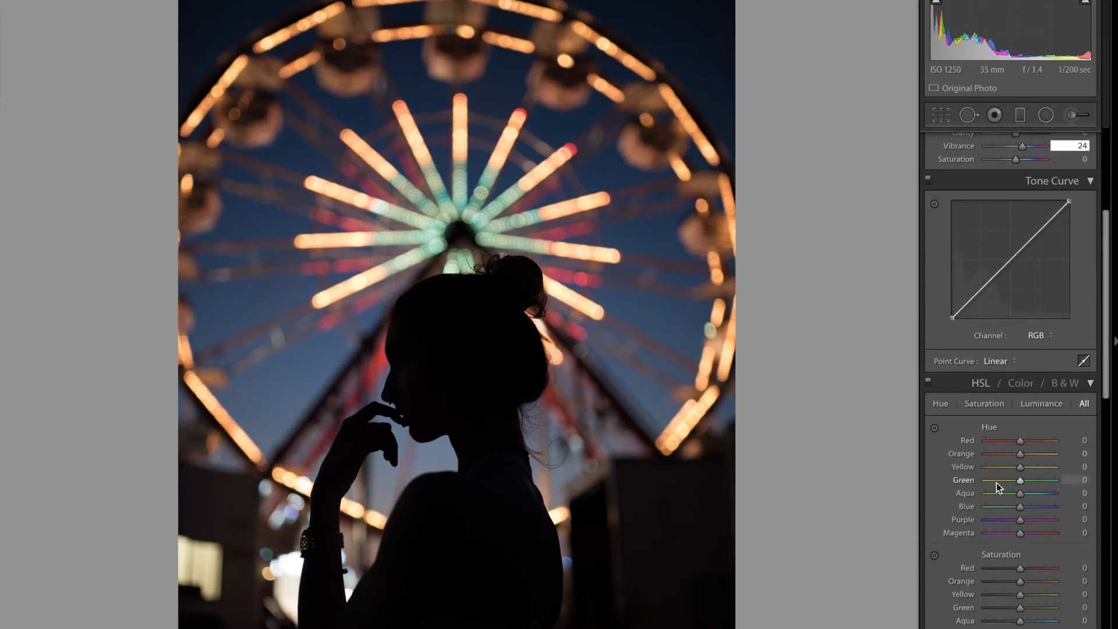
scroll("down", 3)
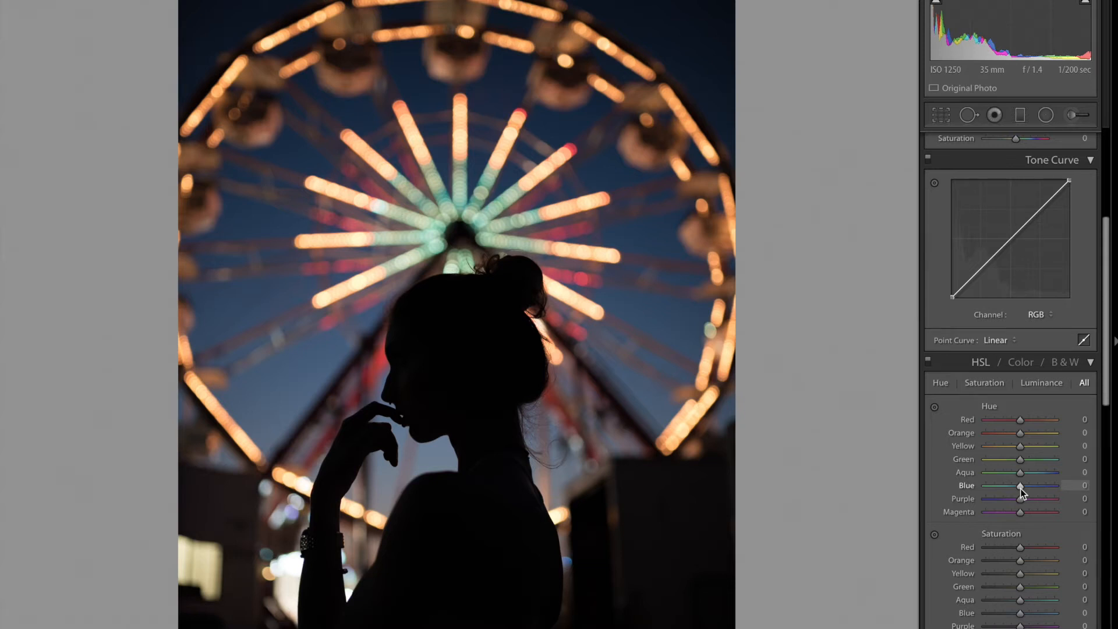
left_click_drag(1021, 486, 1046, 486)
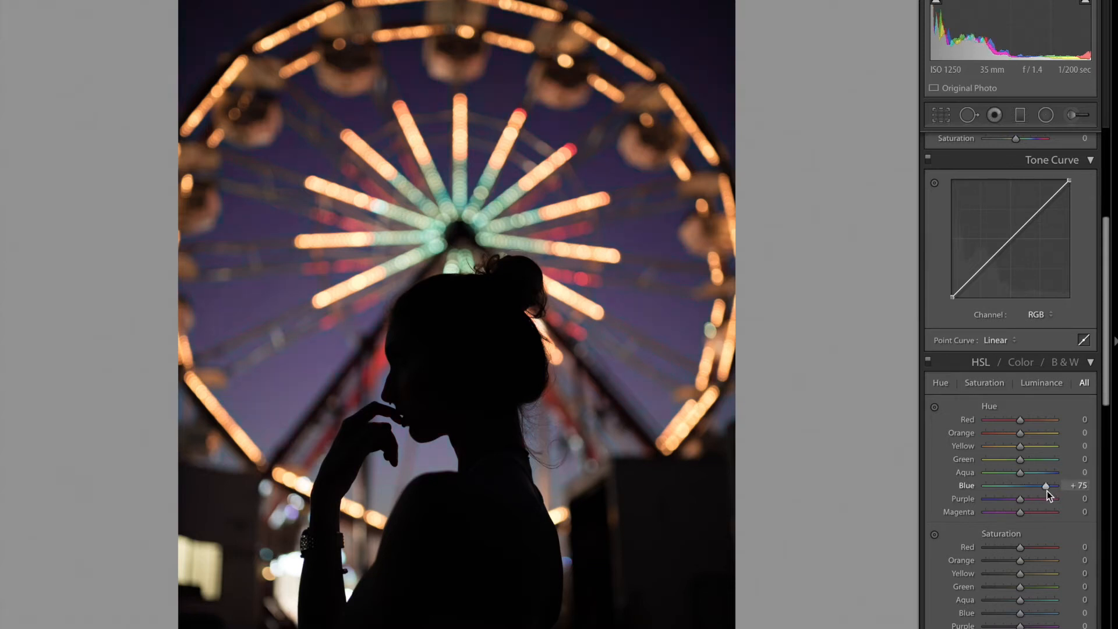
left_click_drag(1046, 486, 983, 486)
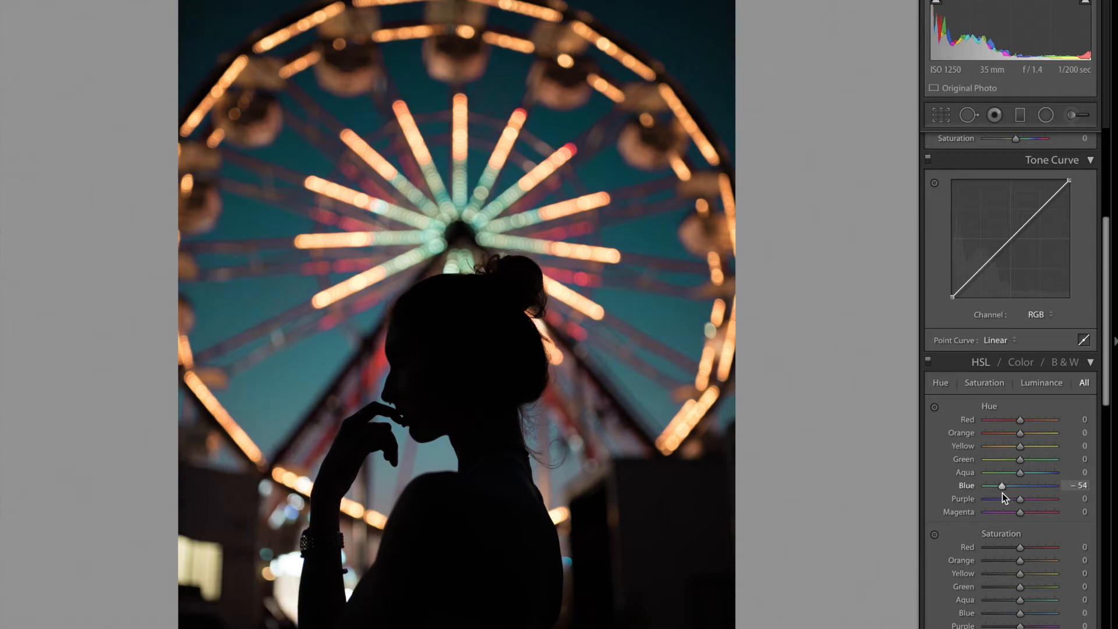
left_click_drag(1002, 486, 998, 486)
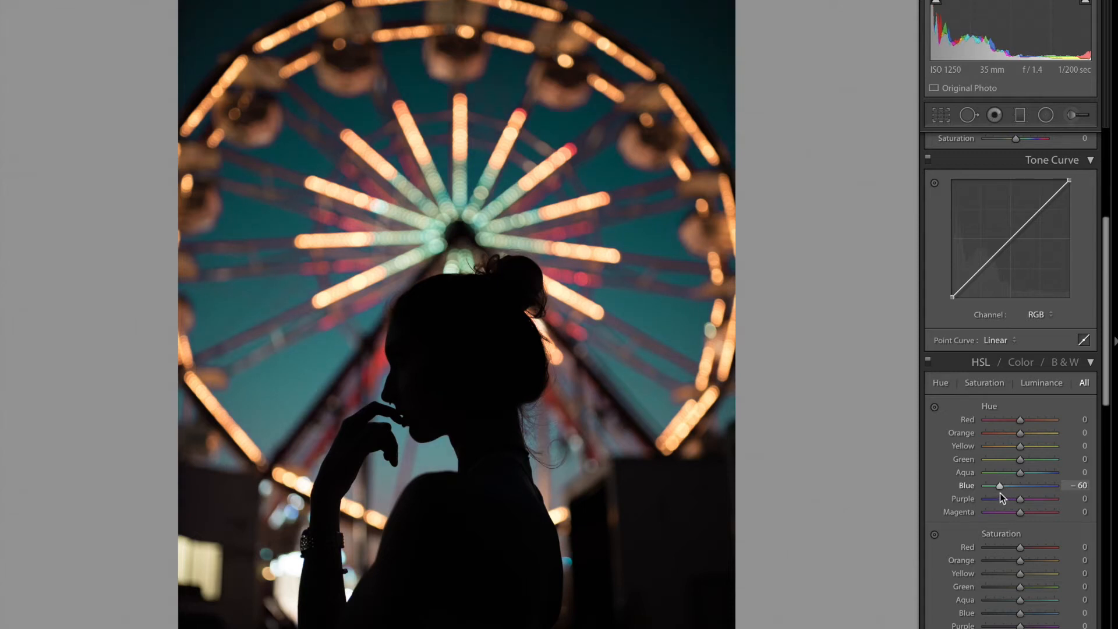
mouse_move(1035, 513)
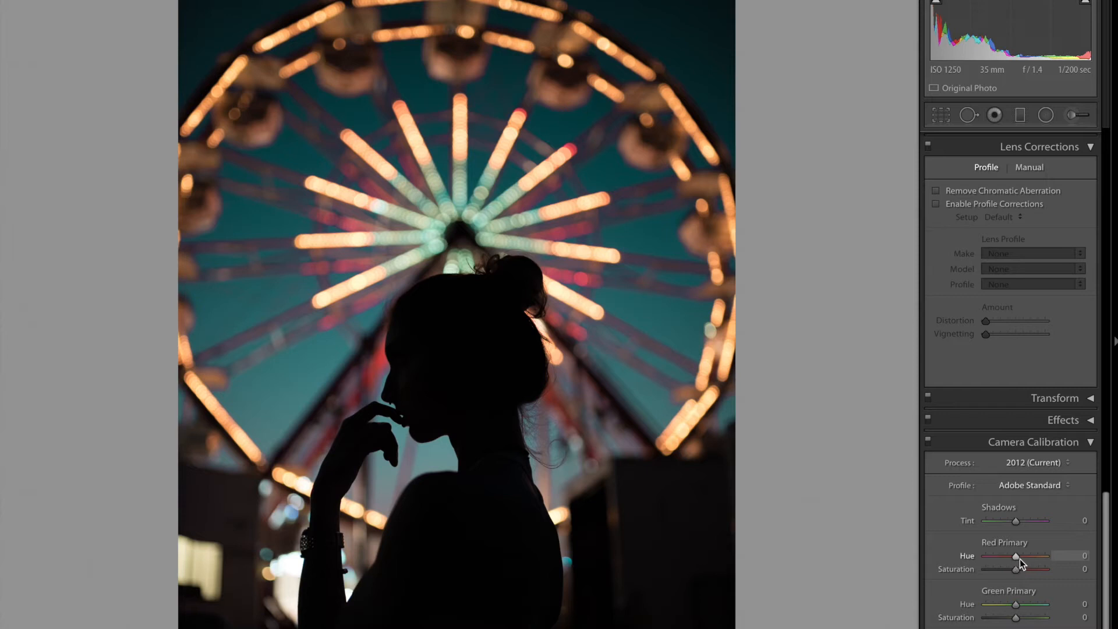
Set the Camera Calibration Red Primary Hue to +68 for golden-orange lights.
left_click_drag(1017, 557, 1021, 557)
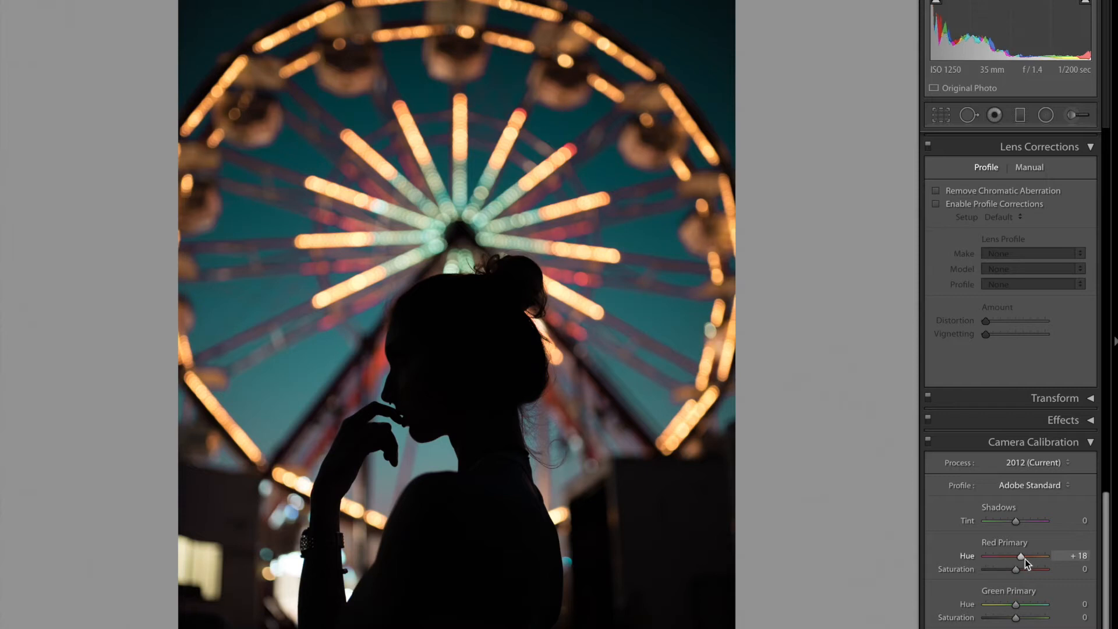
left_click_drag(1021, 557, 1036, 556)
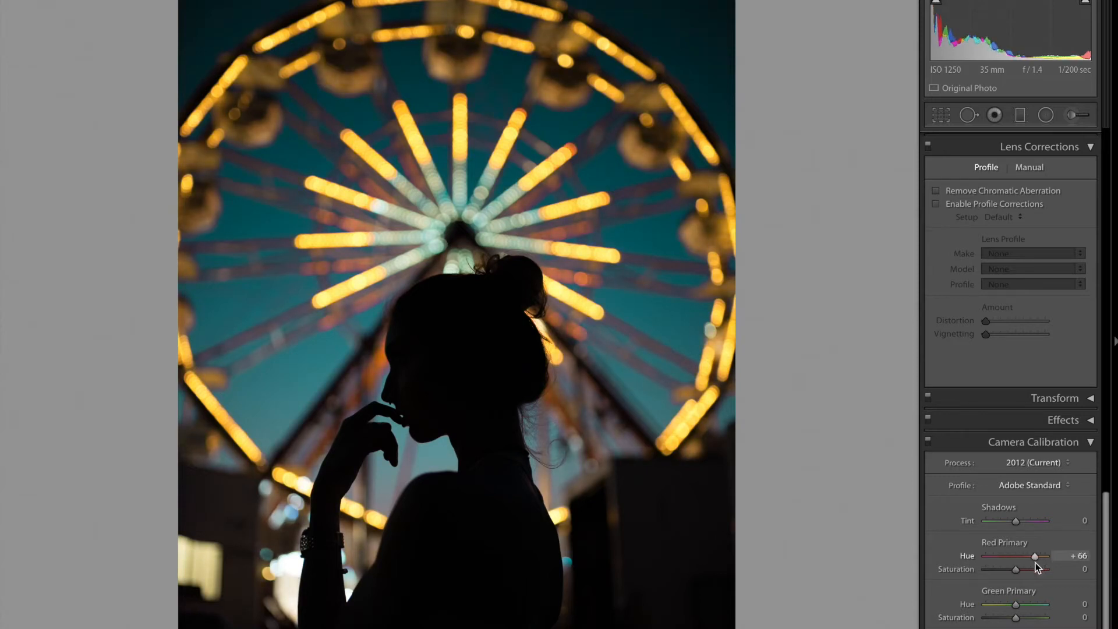
left_click_drag(1034, 556, 1037, 556)
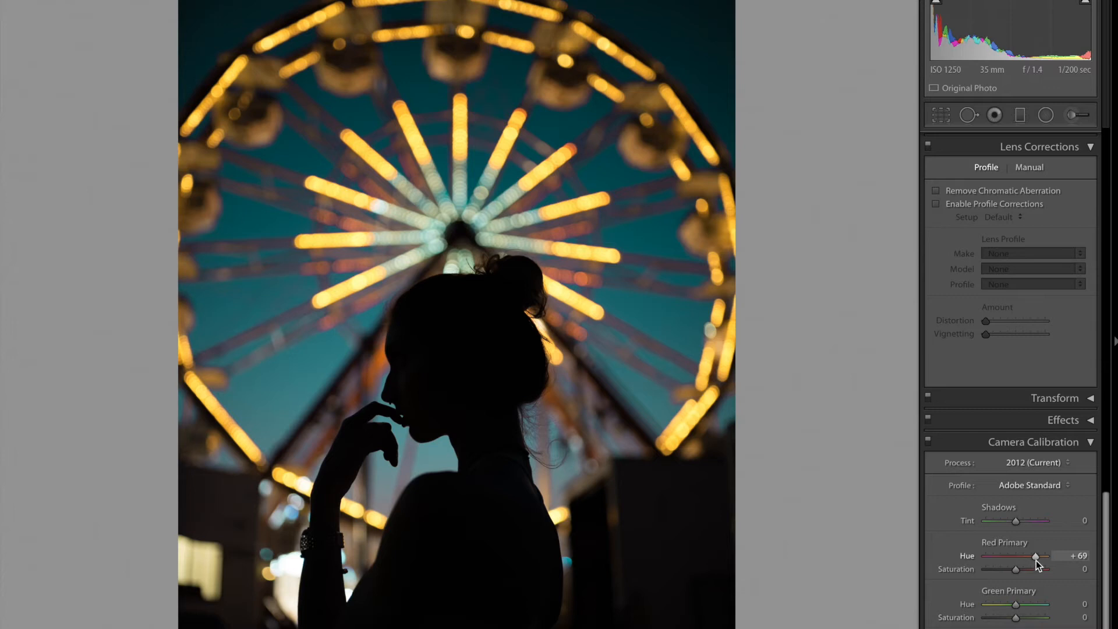
left_click_drag(1037, 556, 1035, 555)
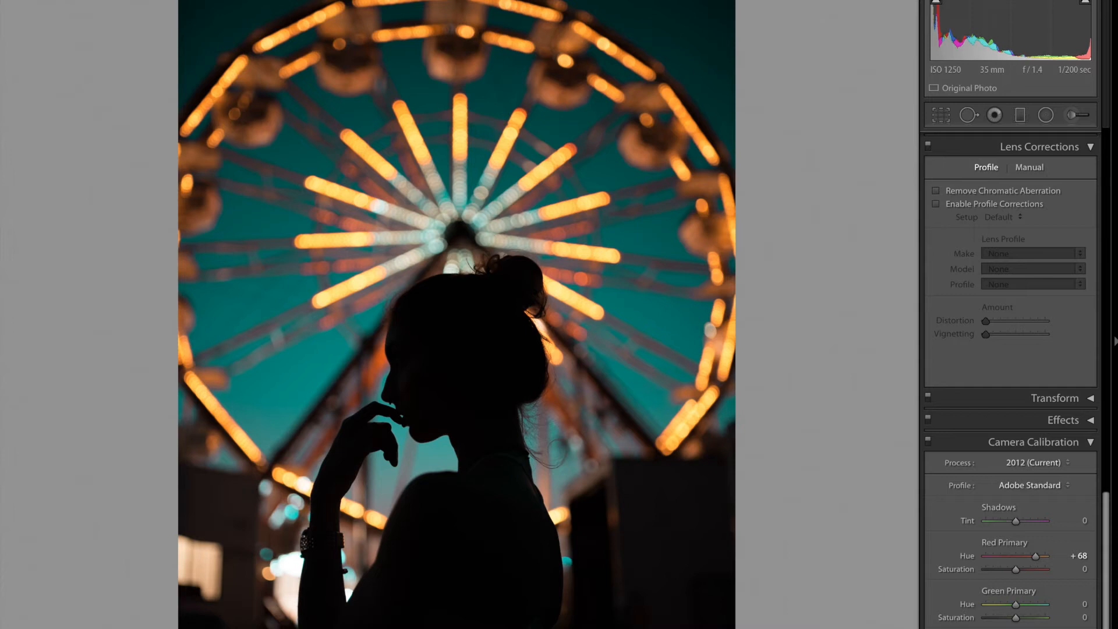
mouse_move(530, 513)
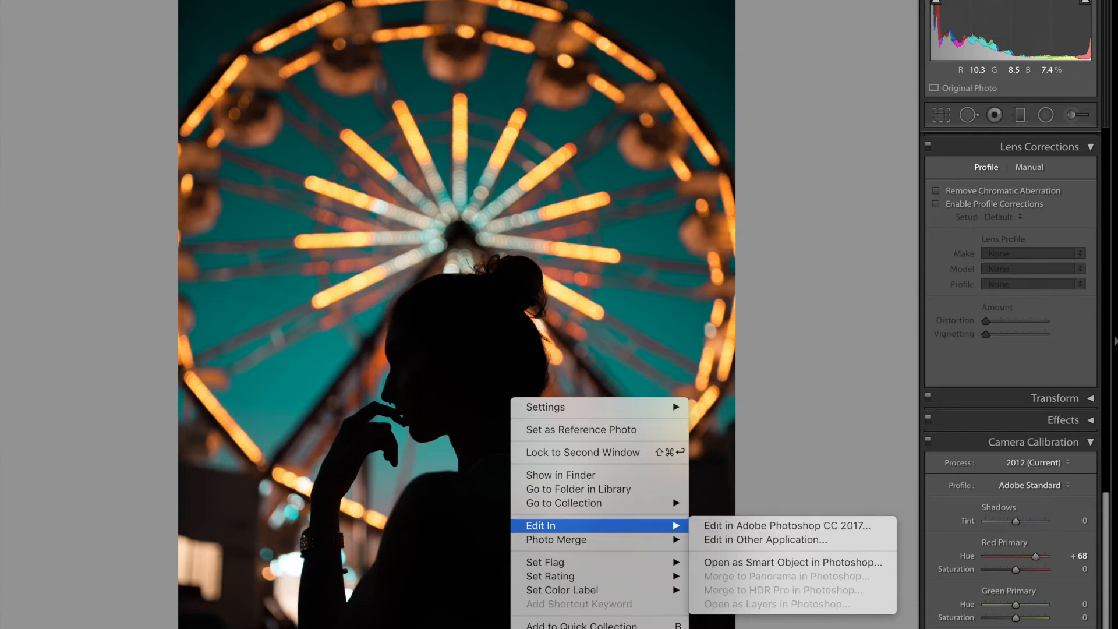
Send the photo via Edit In > Edit in Adobe Photoshop CC 2017.
left_click(784, 525)
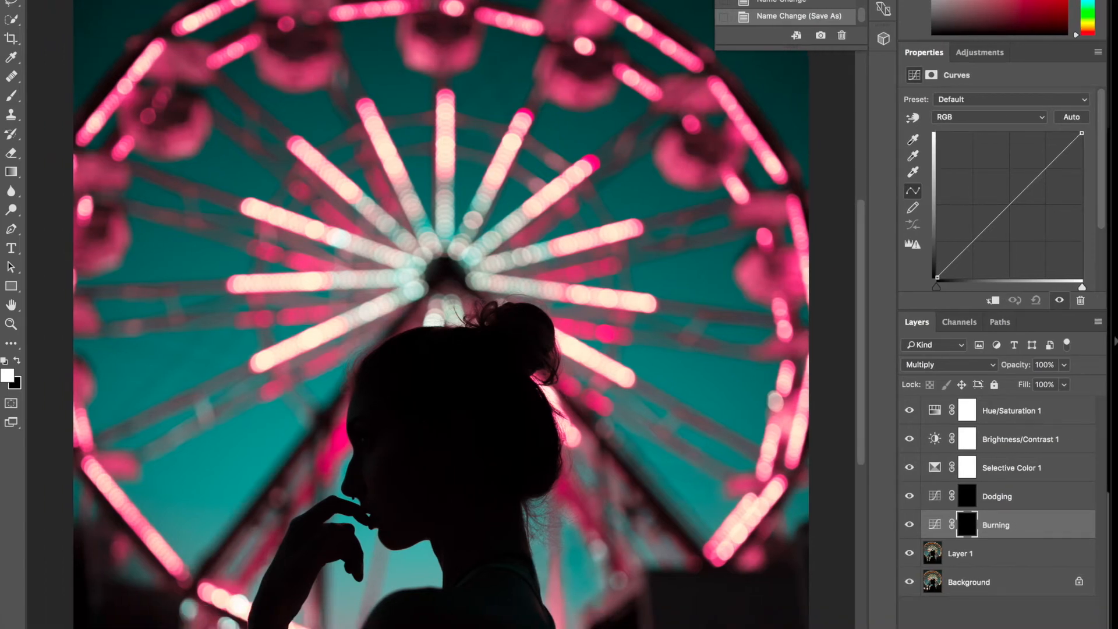
mouse_move(909, 414)
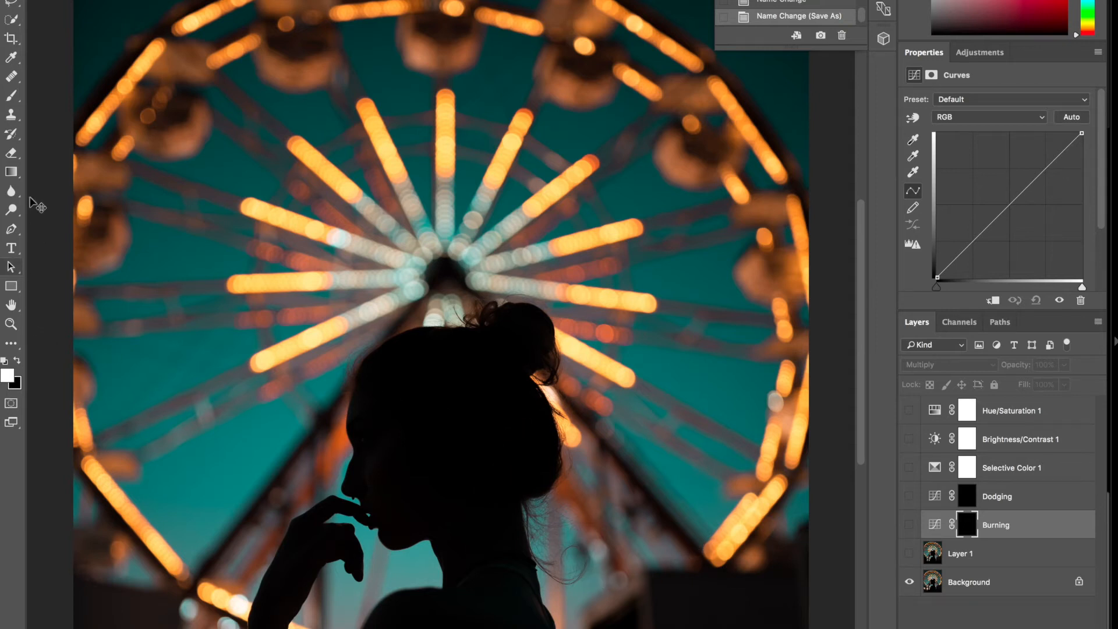
Select Layer 1 and make it visible above the background.
left_click(11, 115)
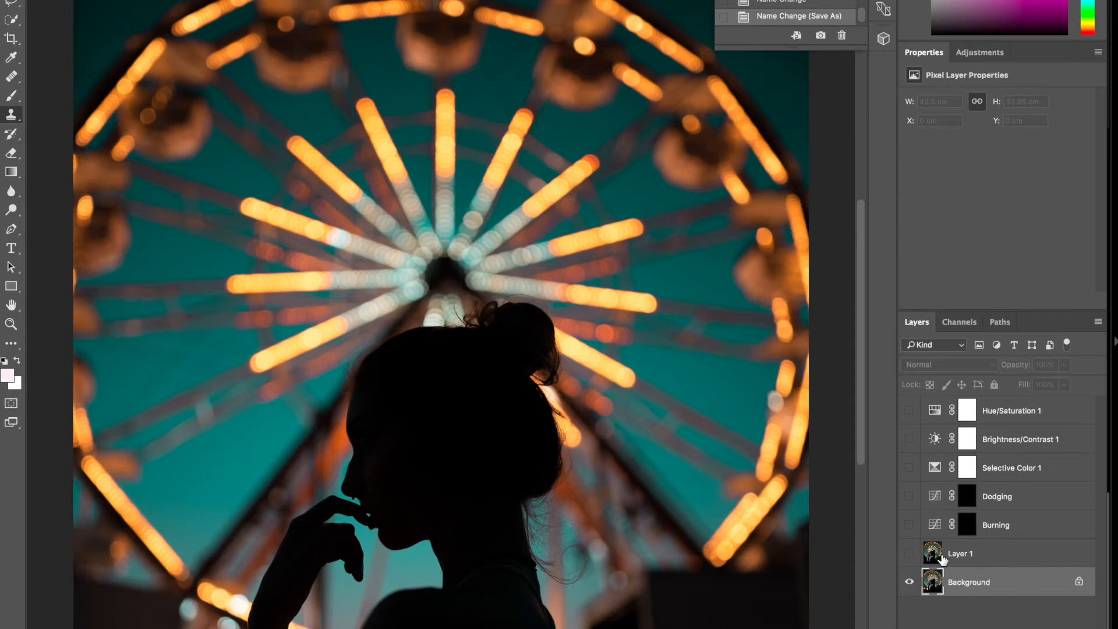
left_click(960, 554)
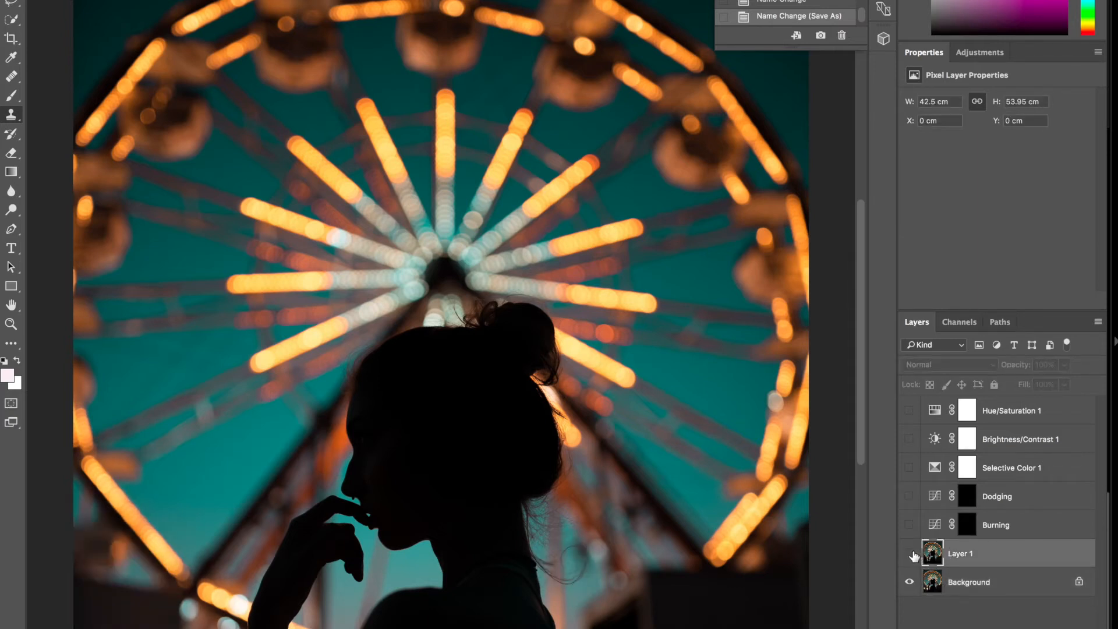
left_click(909, 554)
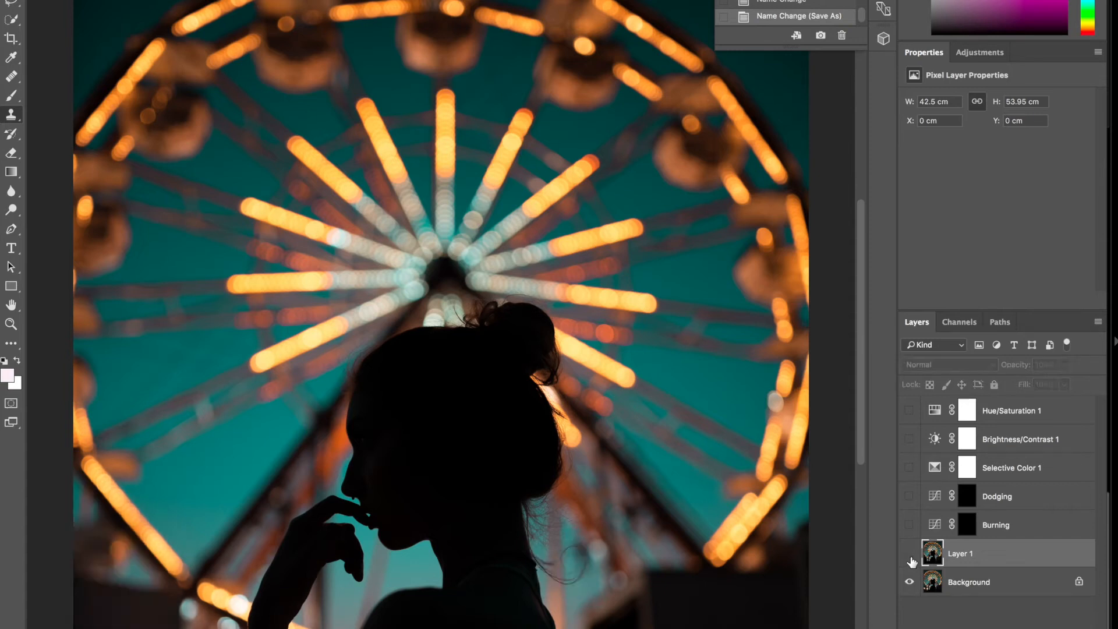
left_click(910, 562)
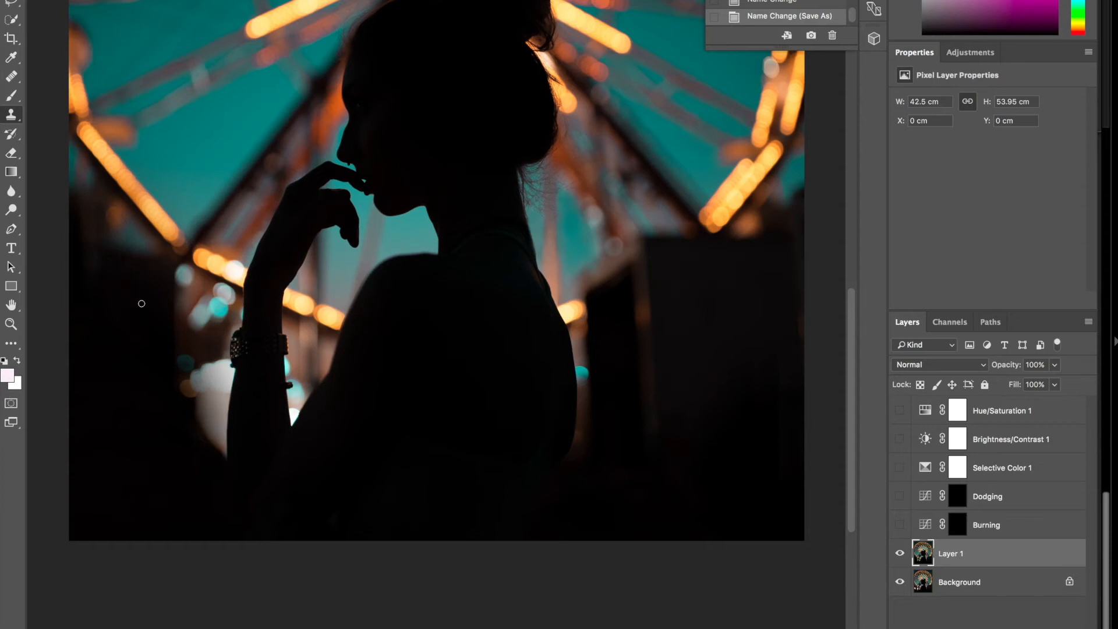
mouse_move(495, 268)
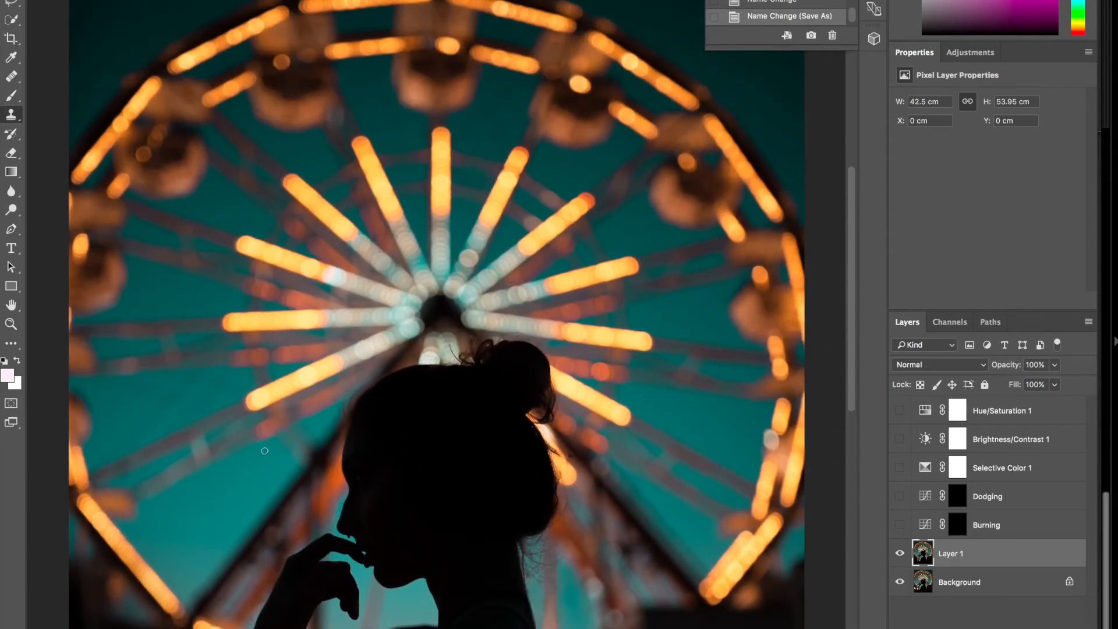
Select the Dodging and Burning layers and make both visible again.
left_click(988, 496)
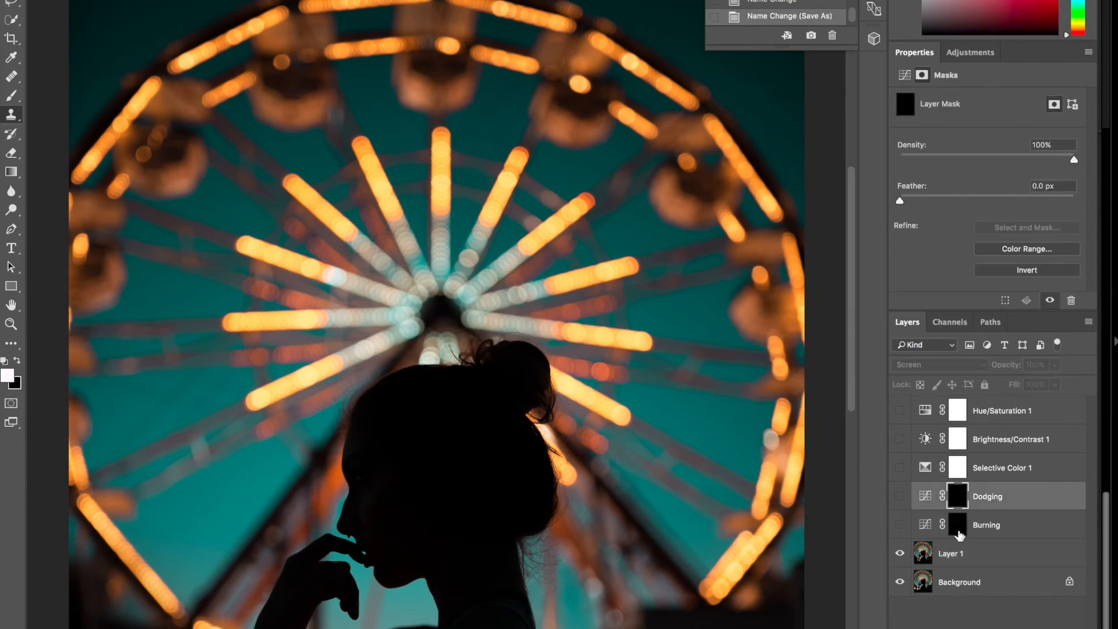
left_click(987, 525)
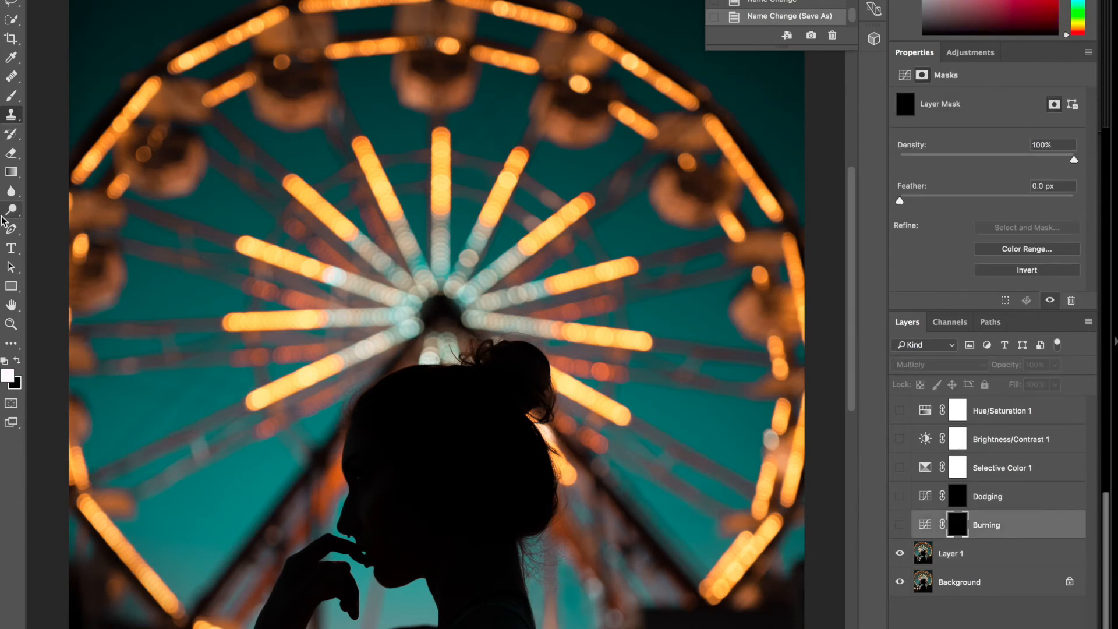
left_click(11, 210)
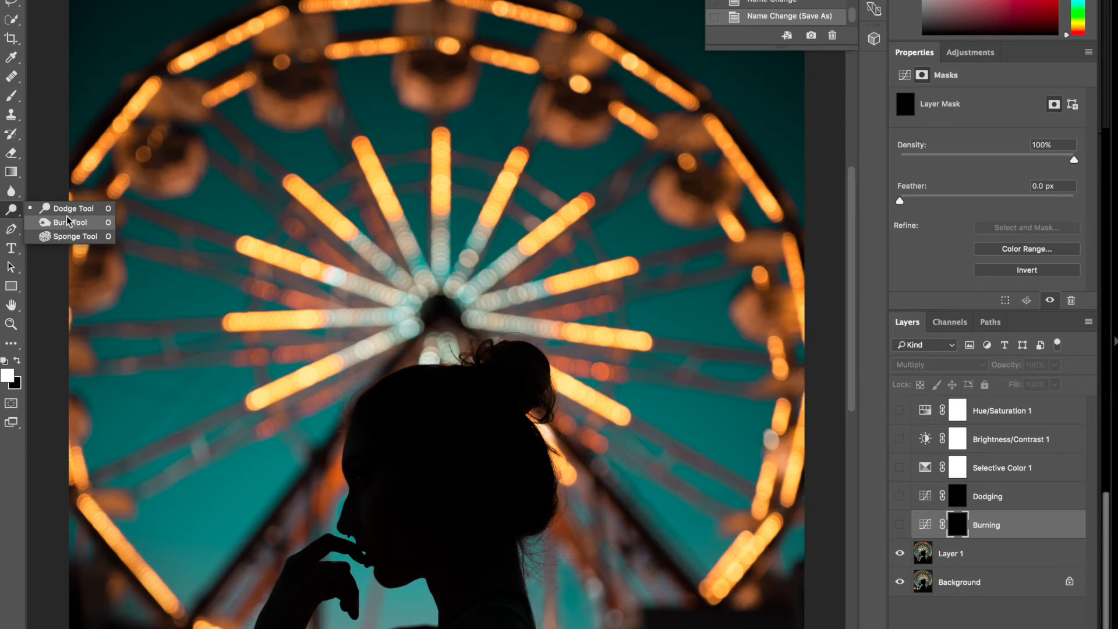
left_click(989, 496)
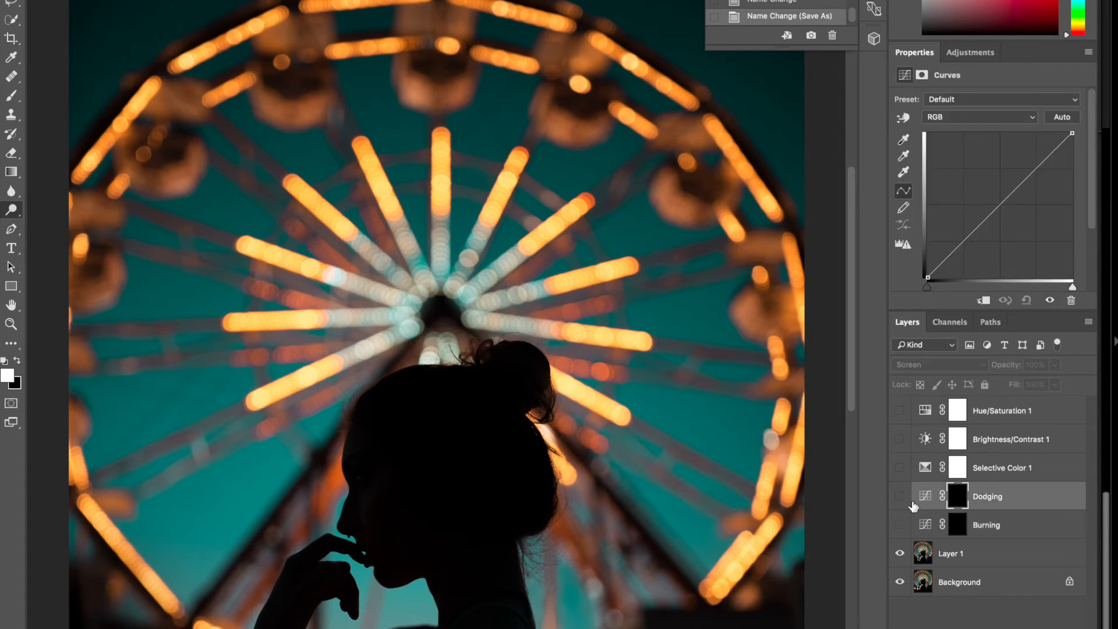
left_click(900, 496)
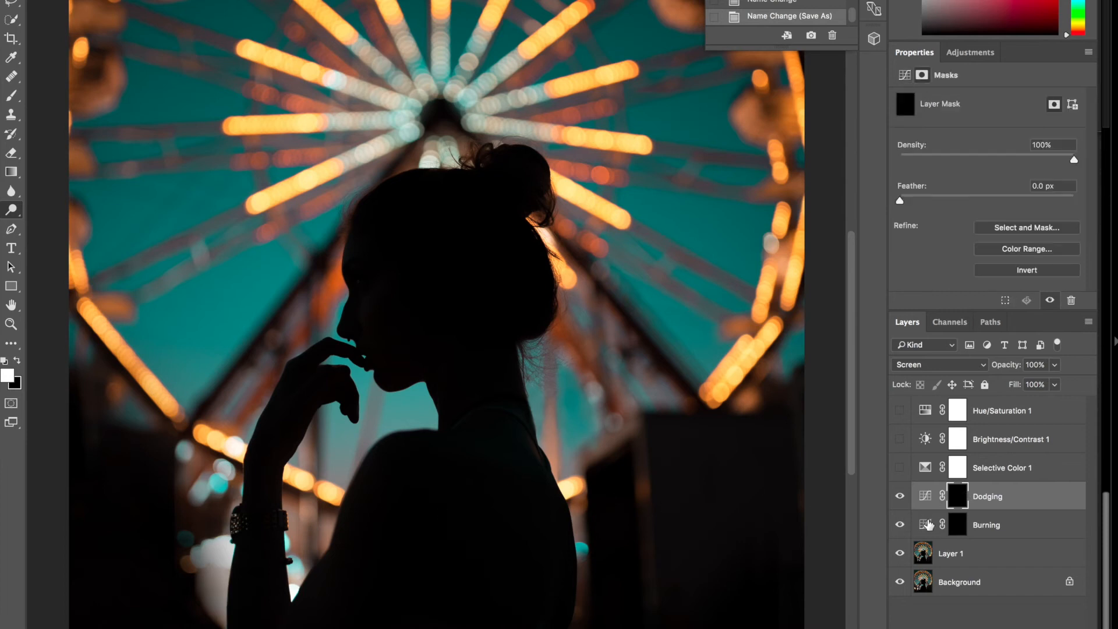
Make the Burning layer the active layer for painting the neck and shoulder.
left_click(986, 525)
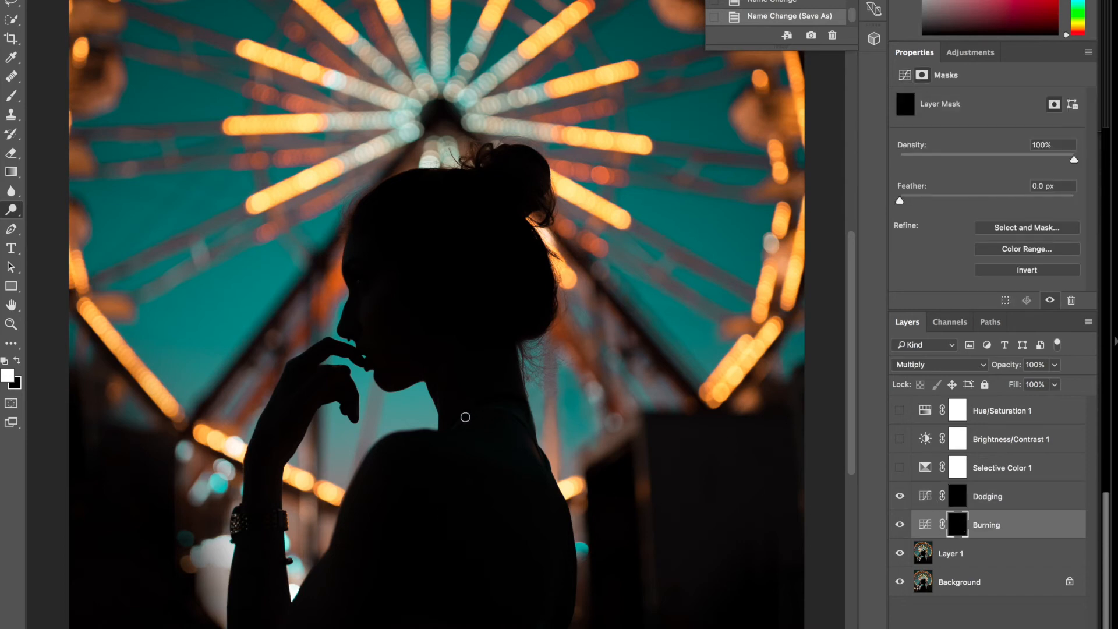
mouse_move(7, 171)
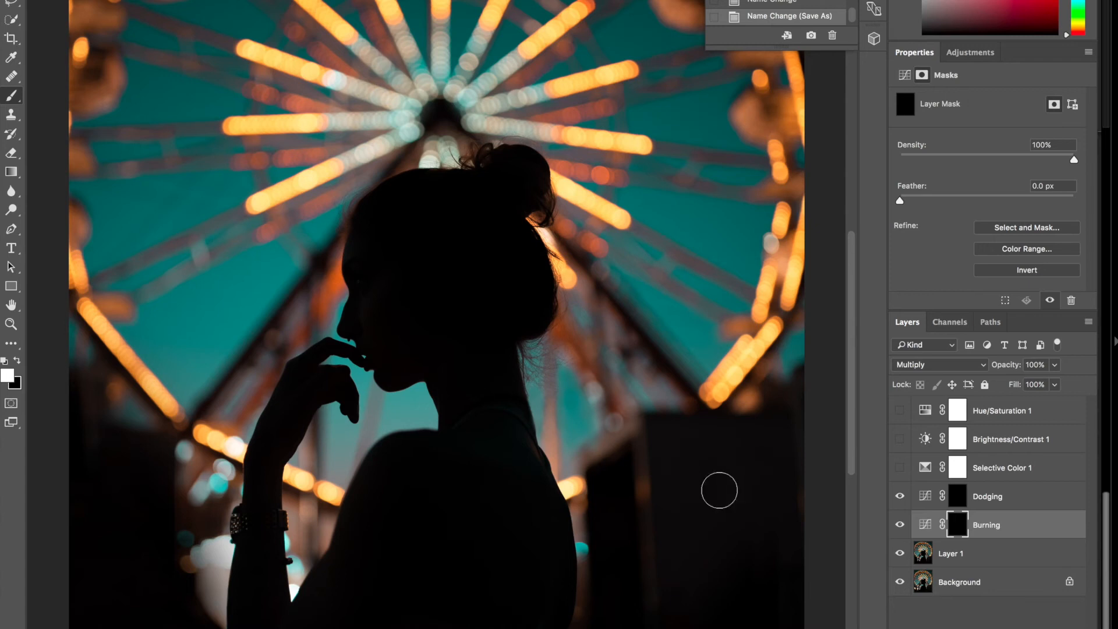
mouse_move(491, 418)
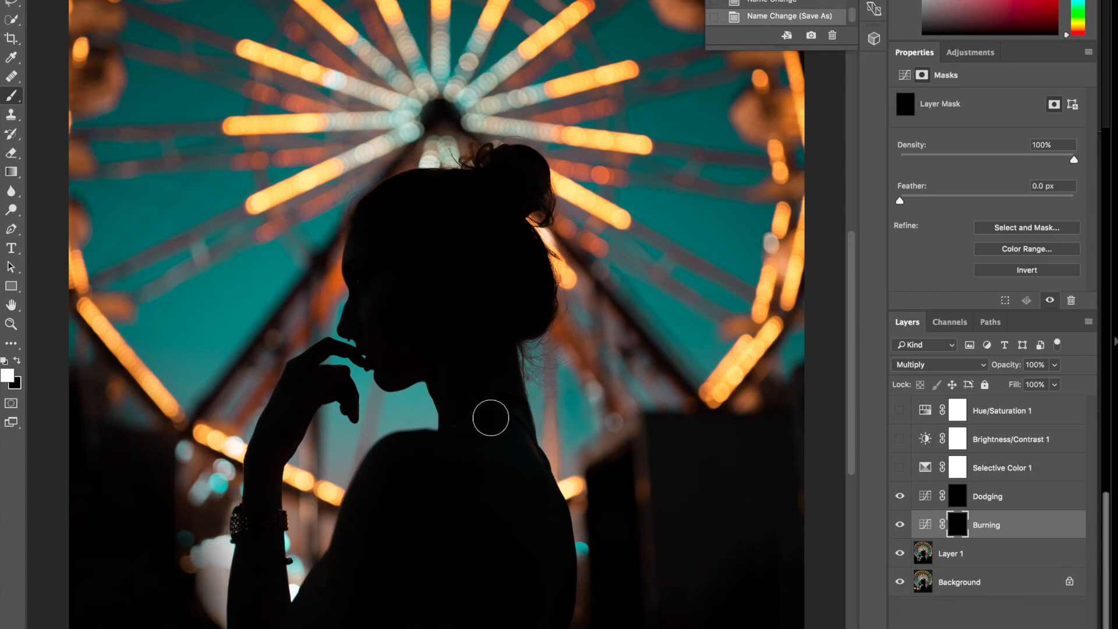
mouse_move(511, 457)
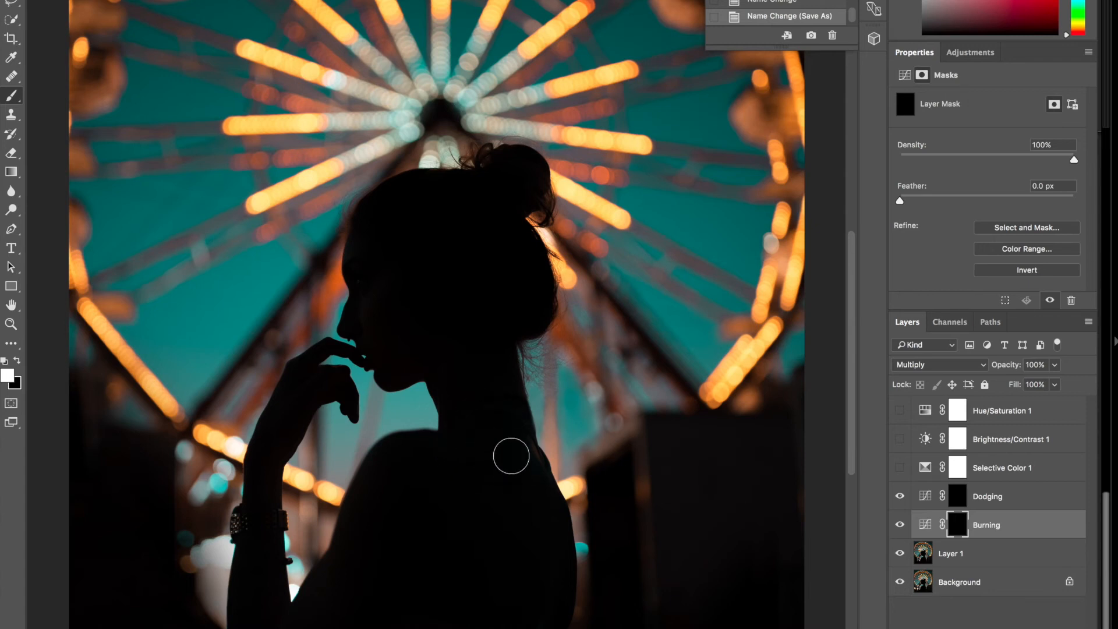
mouse_move(492, 413)
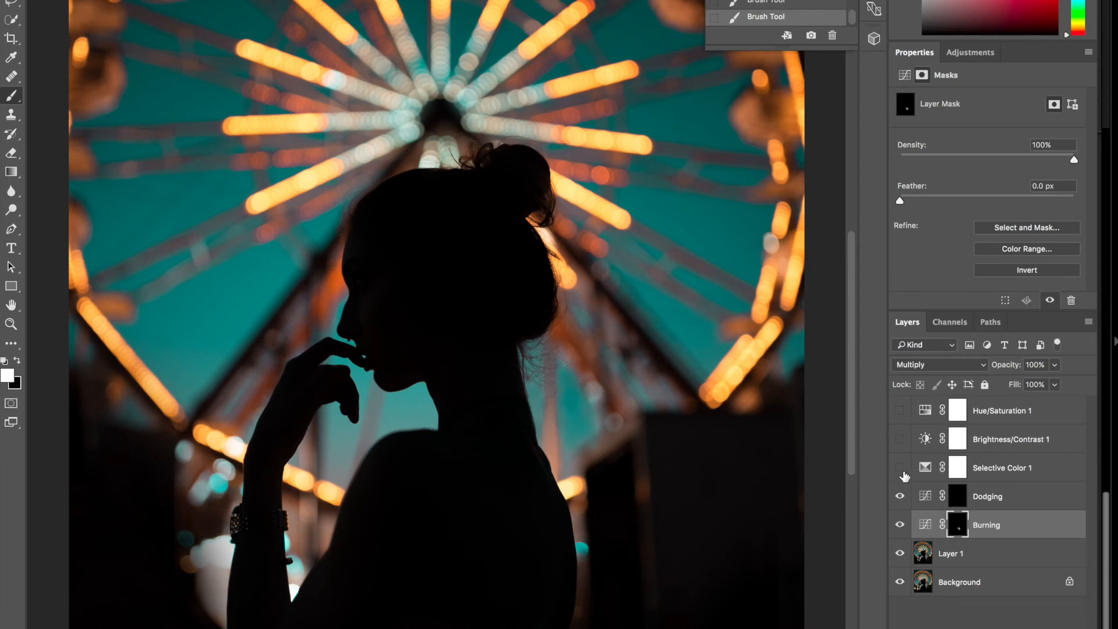
Show the Selective Color 1 layer and shrink the document window.
left_click(900, 468)
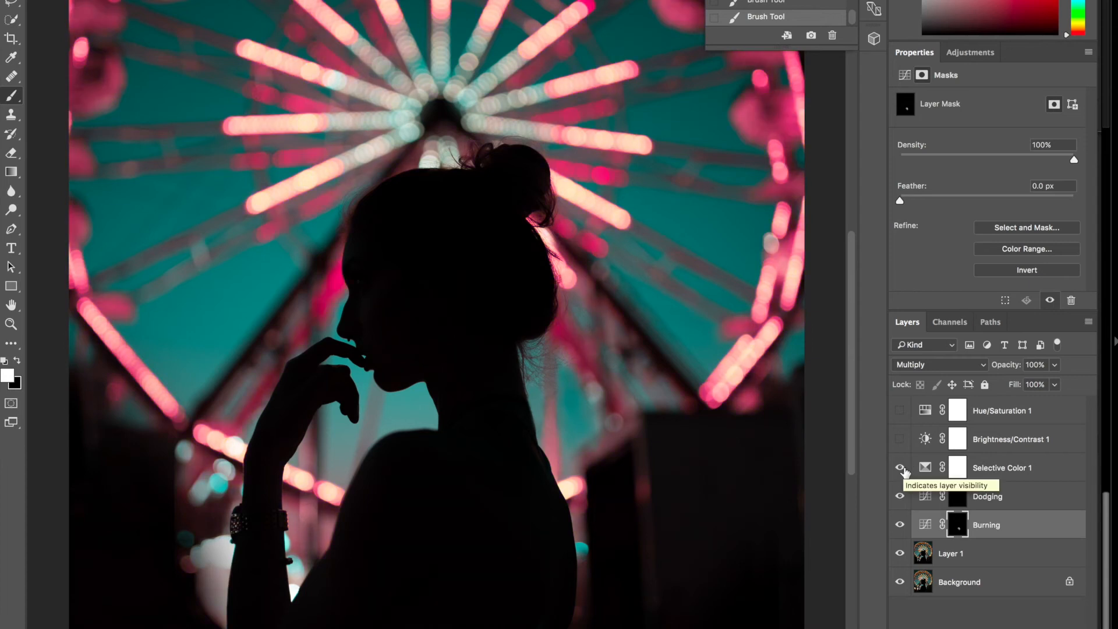
left_click(900, 468)
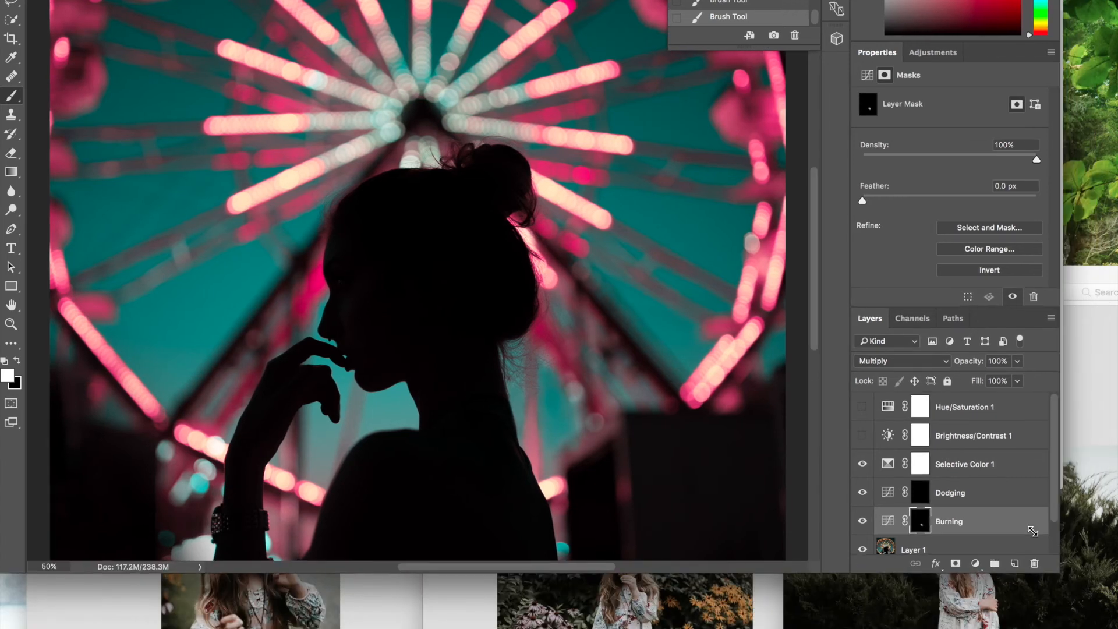
left_click(930, 527)
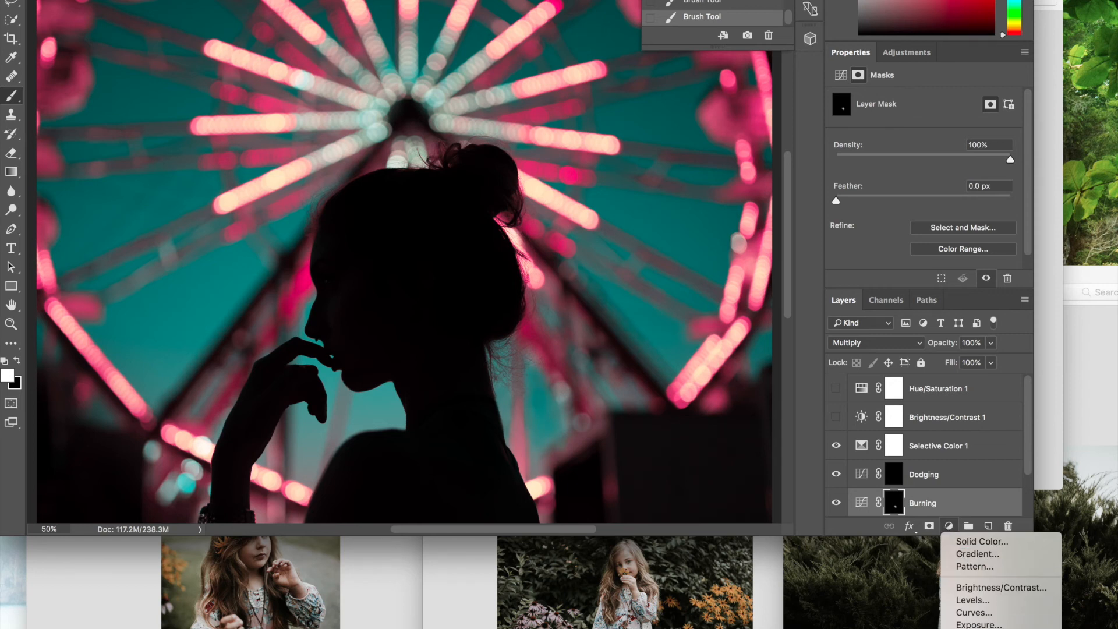
mouse_move(849, 501)
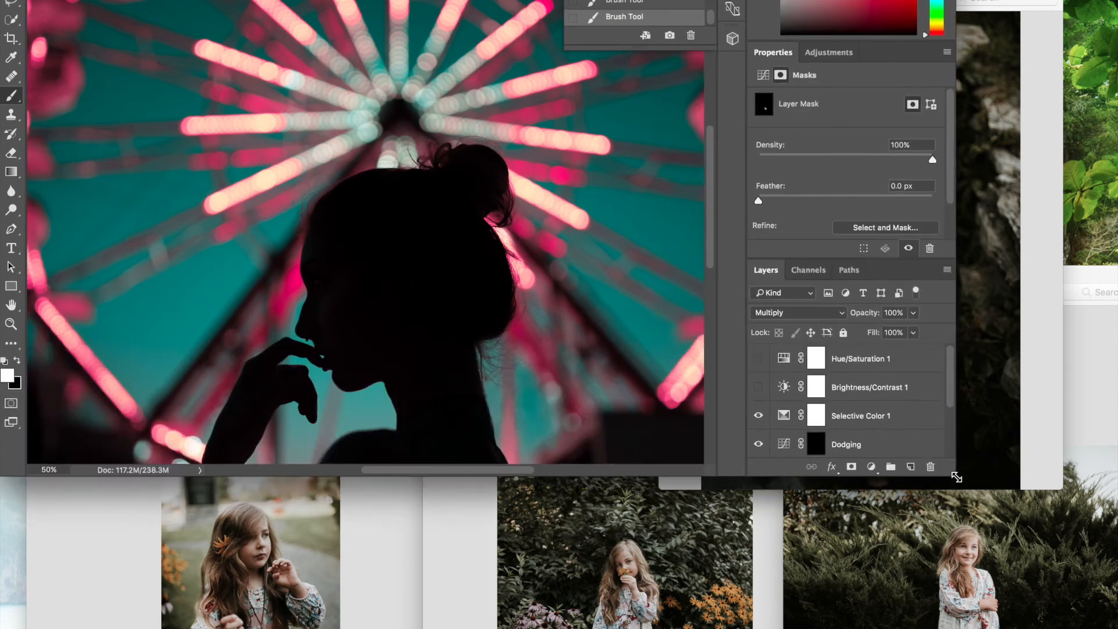
left_click(870, 467)
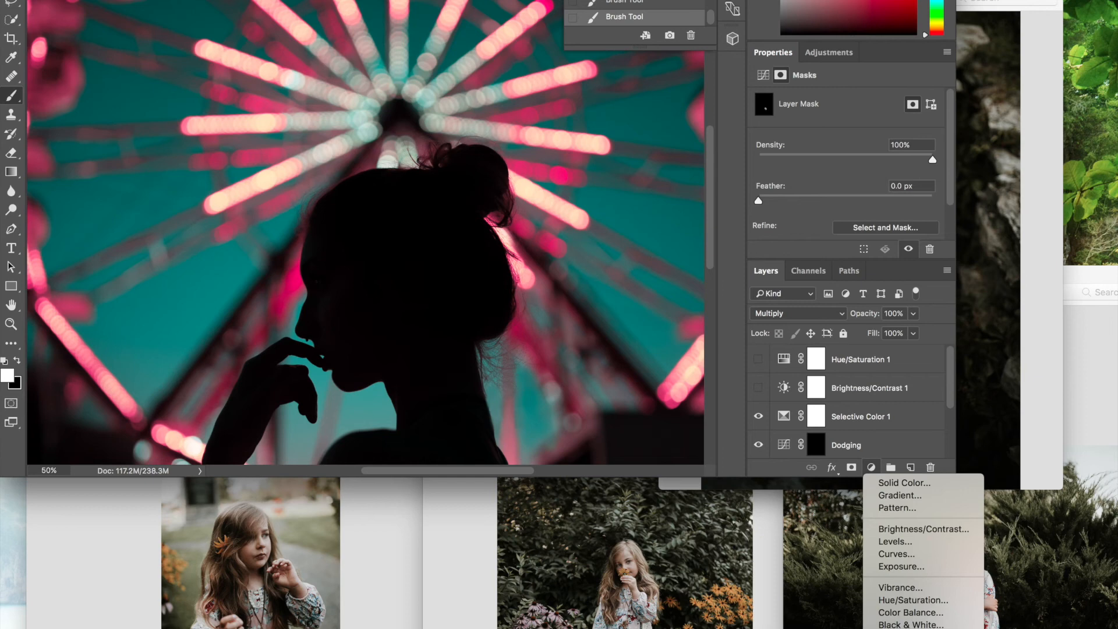
mouse_move(954, 398)
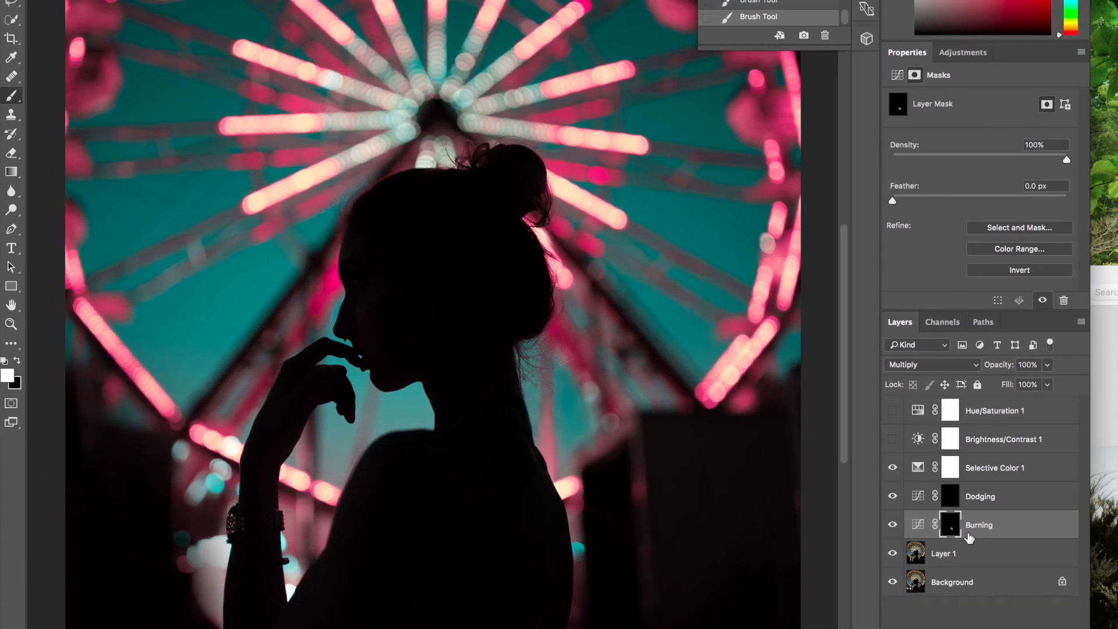
Open Selective Color 1's Reds range: Cyan −67, Magenta +75, Yellow +1.
left_click(994, 467)
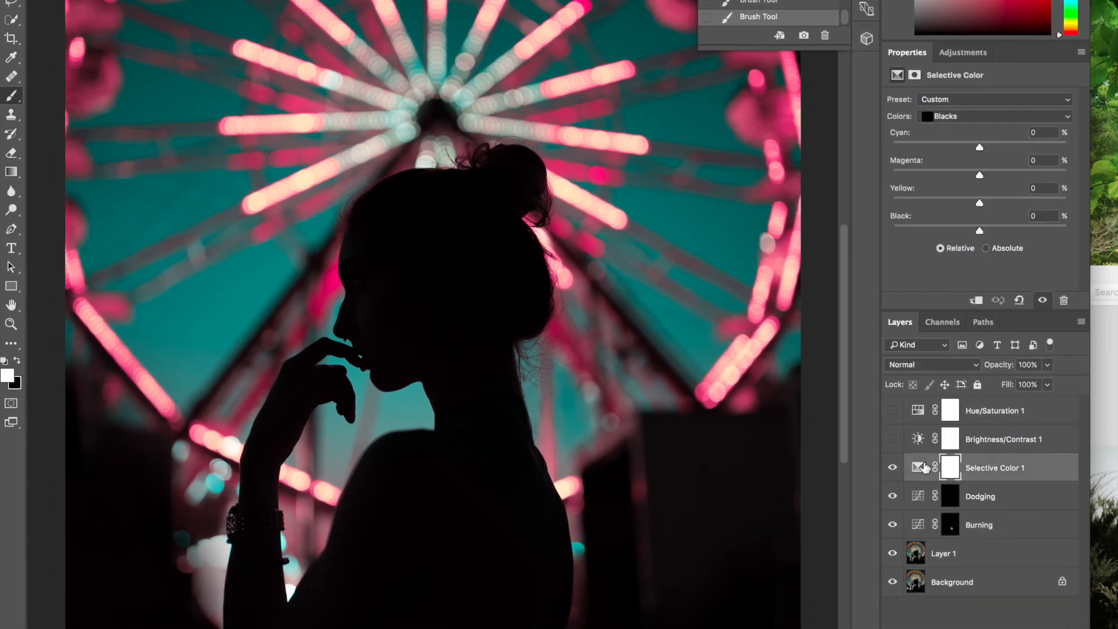
left_click(993, 116)
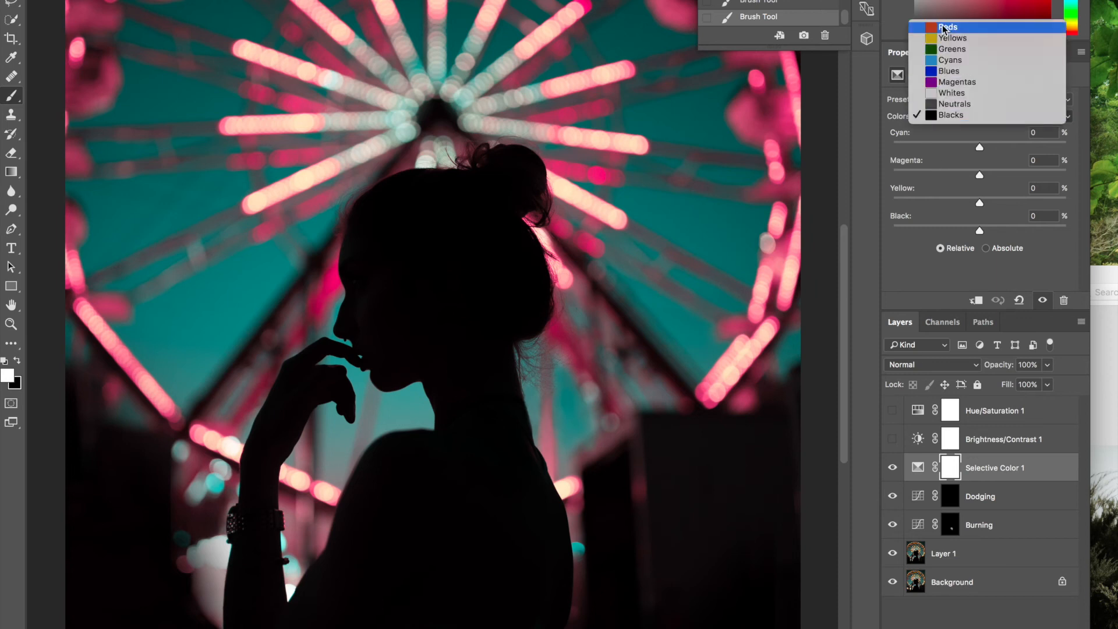
left_click(946, 27)
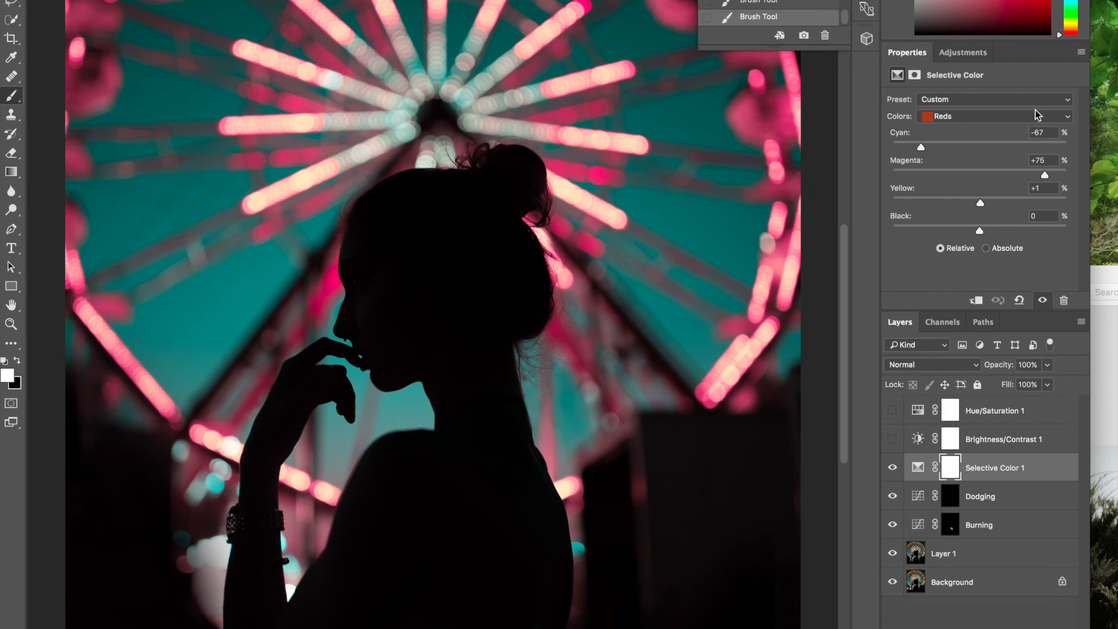
mouse_move(1047, 175)
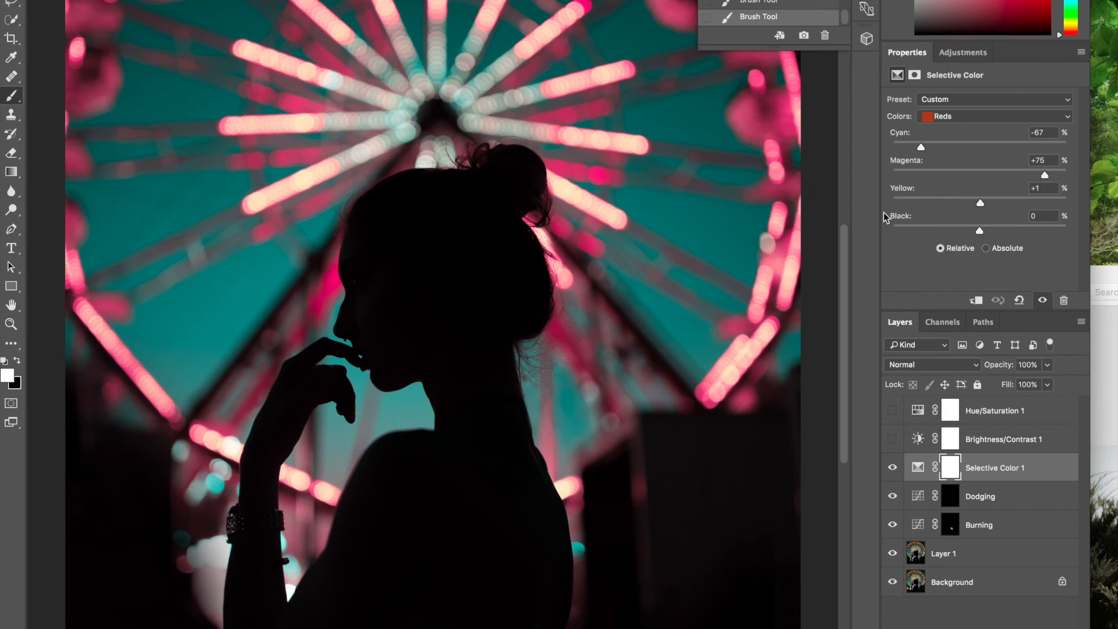
mouse_move(509, 178)
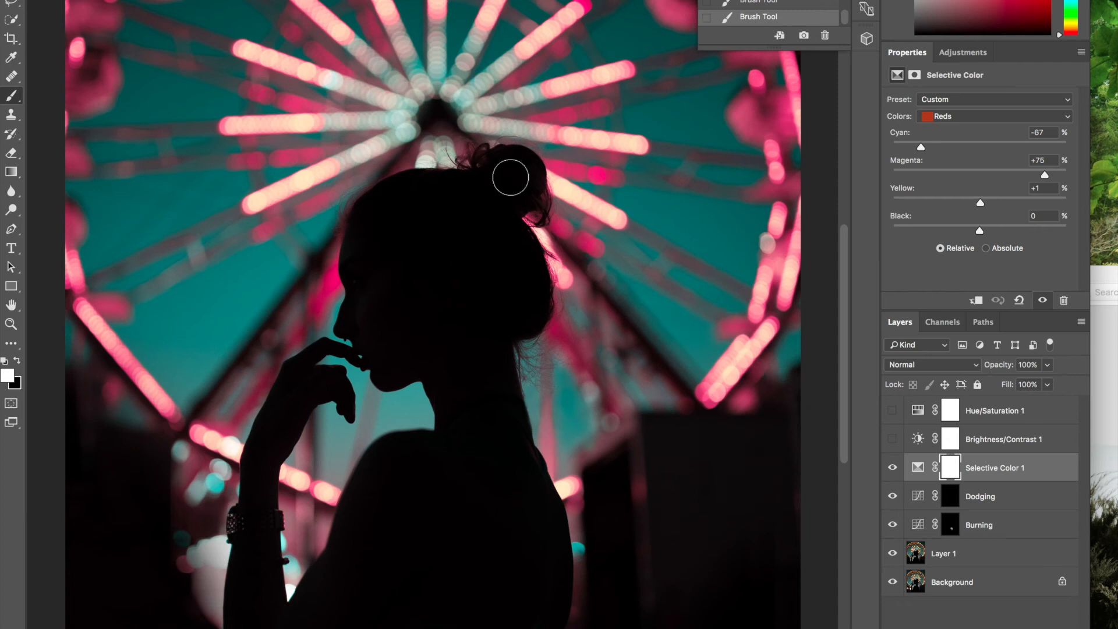
mouse_move(695, 505)
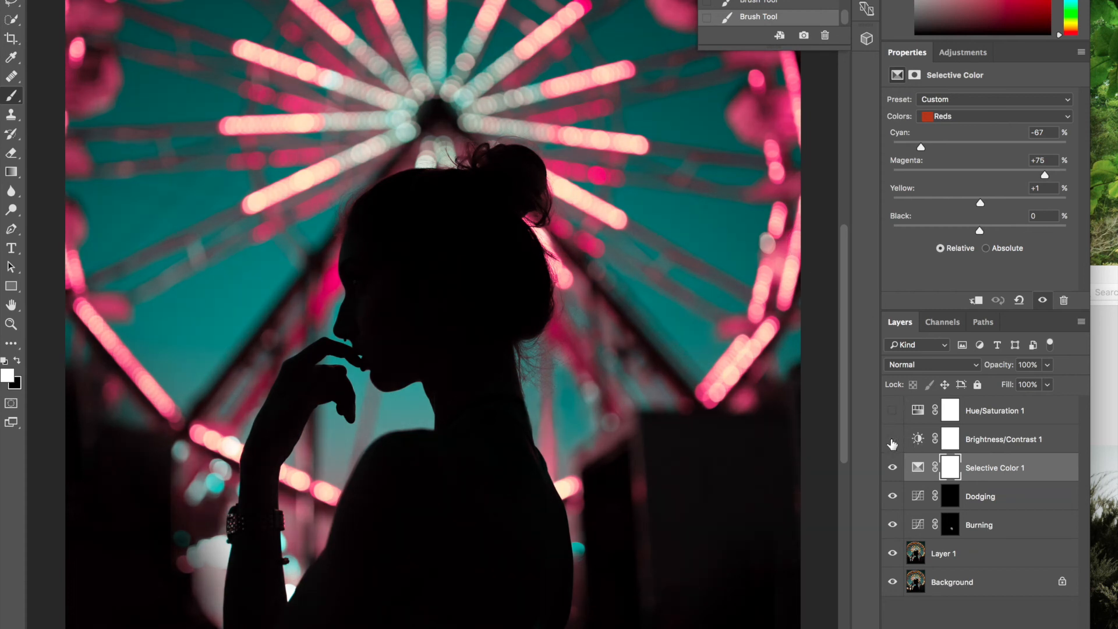
Turn on Brightness/Contrast 1 to brighten the image with Brightness 25.
left_click(893, 439)
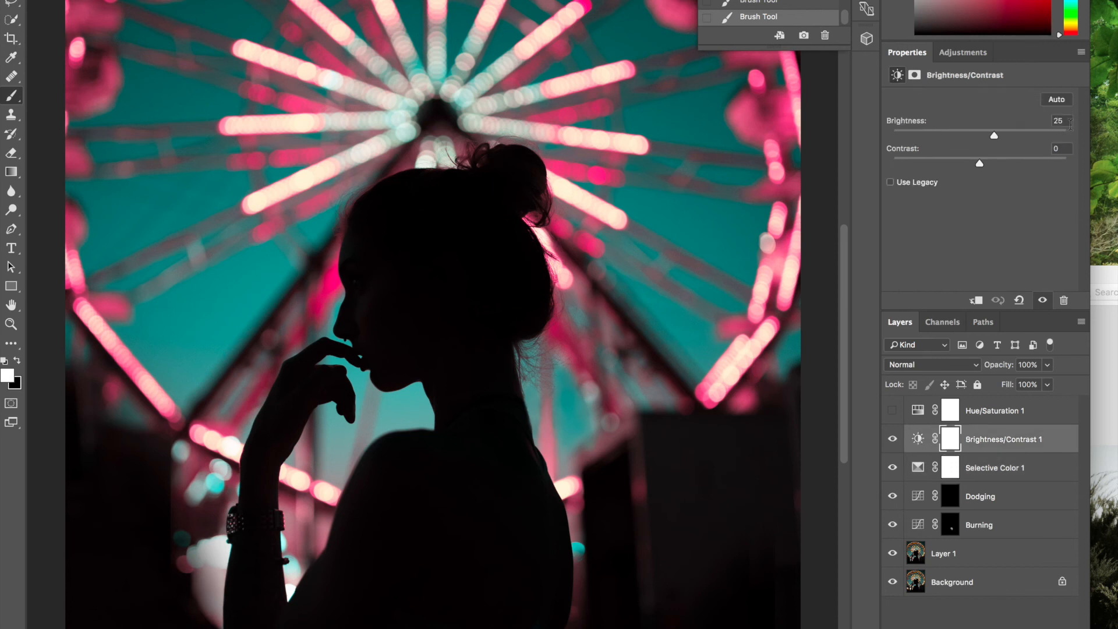
mouse_move(995, 178)
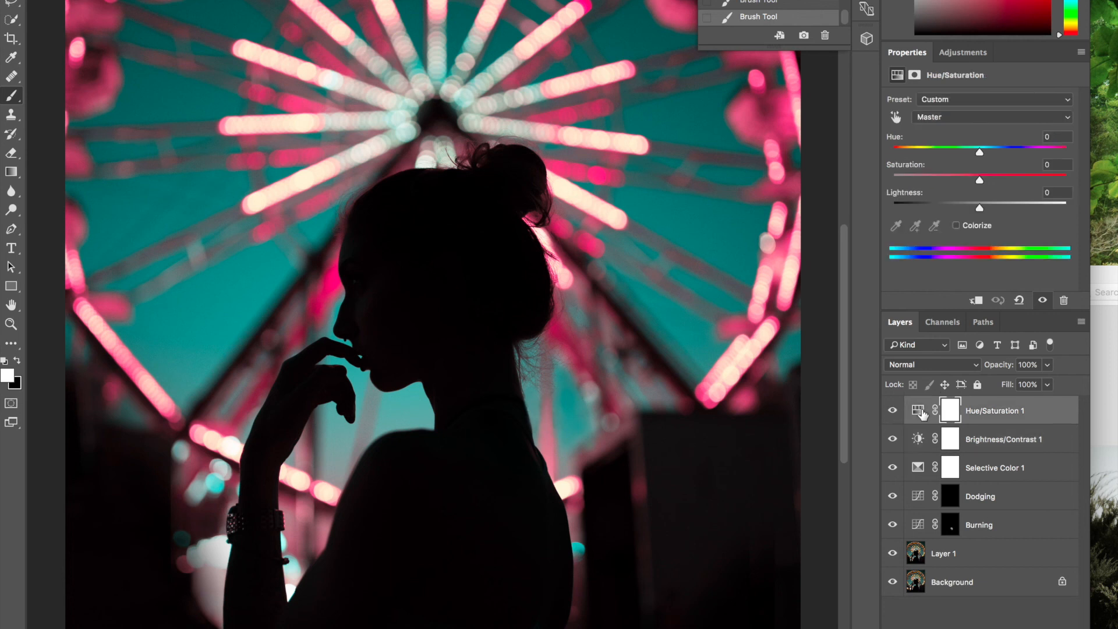
Show Hue/Saturation 1 and pick the Greens, then Blues, range in Properties.
left_click(992, 117)
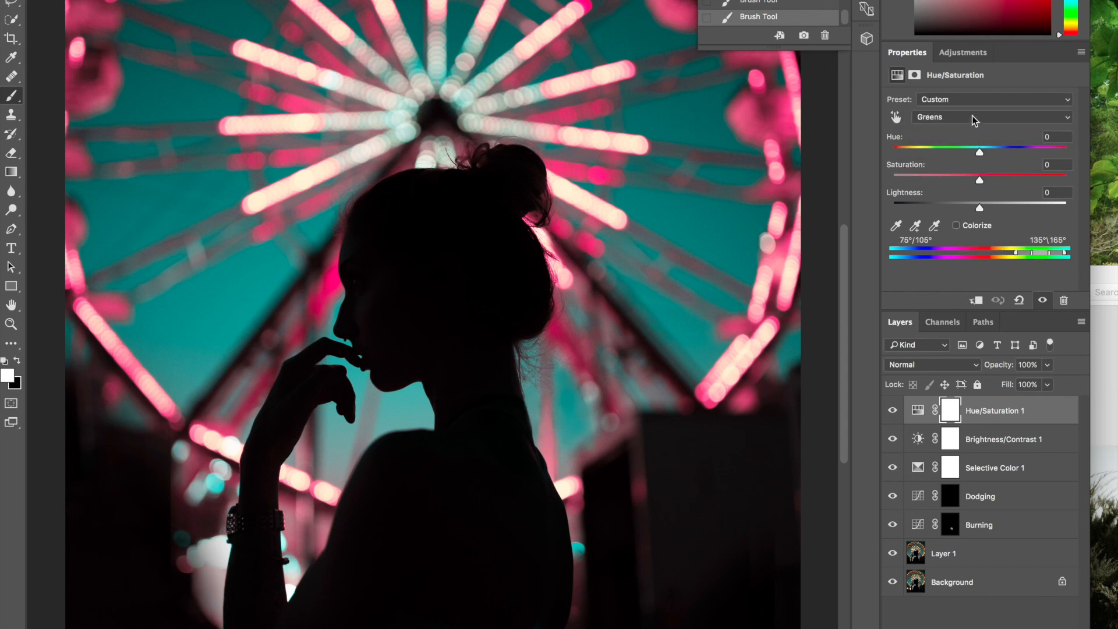
left_click(992, 117)
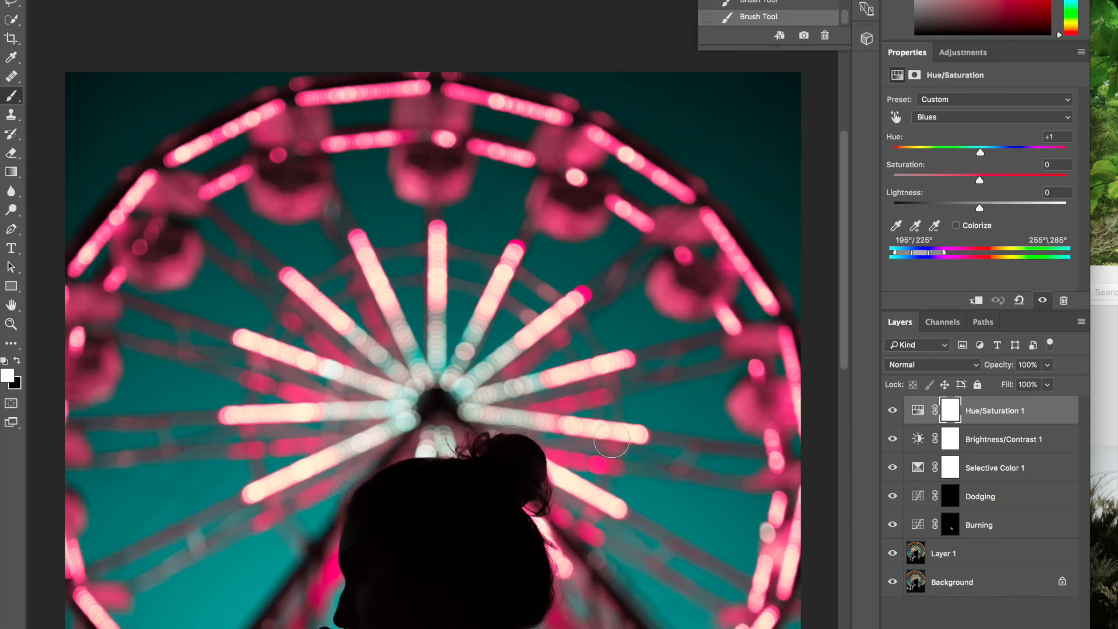
scroll("down", 3)
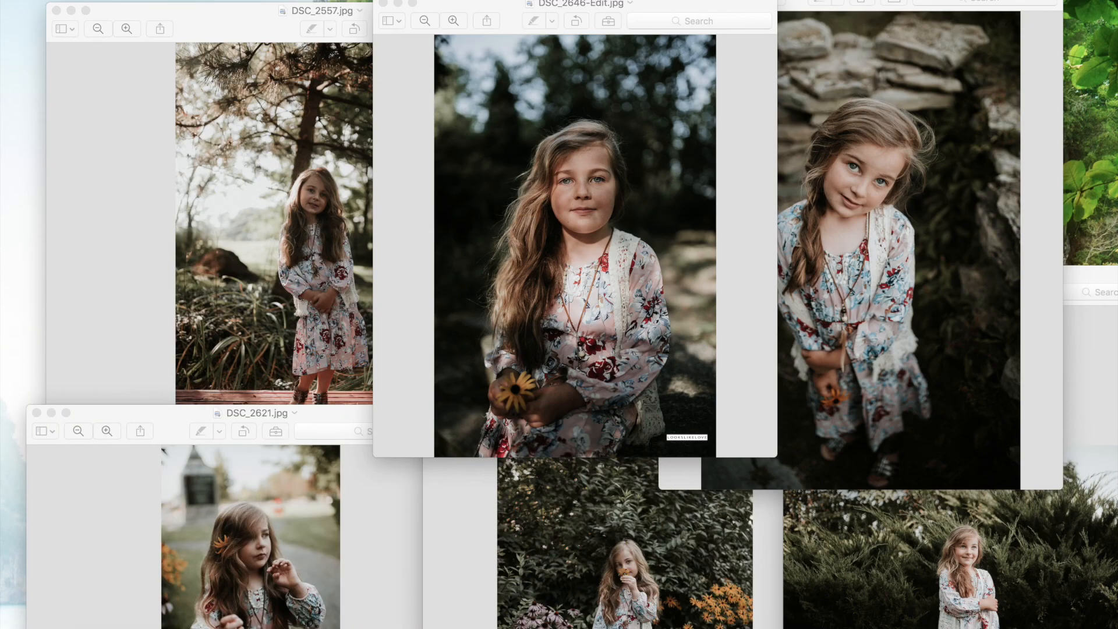
mouse_move(1032, 469)
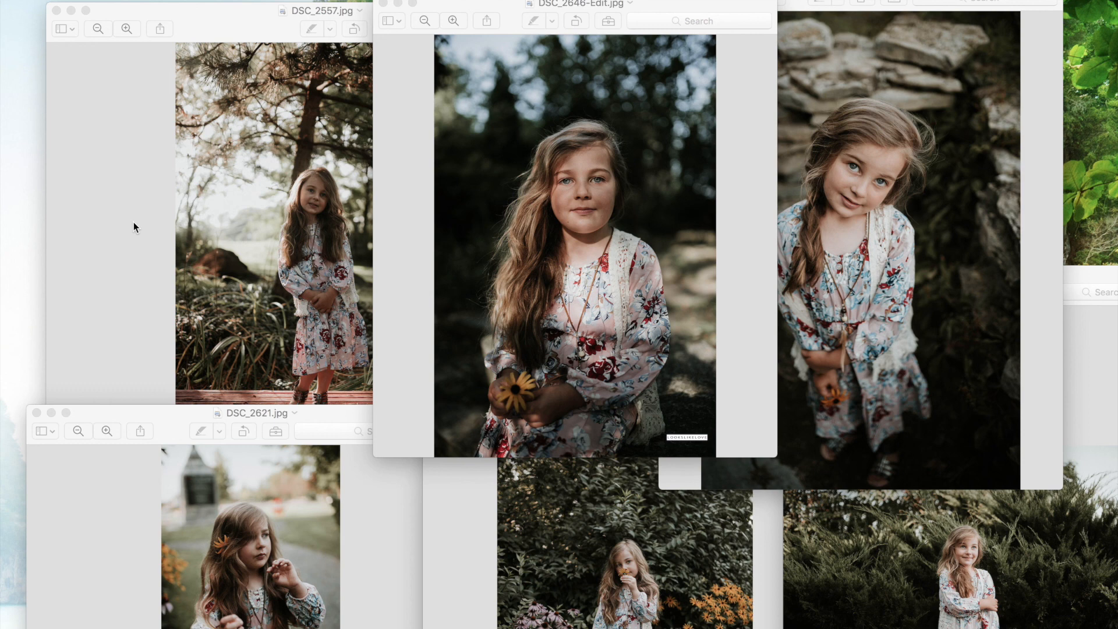
mouse_move(485, 419)
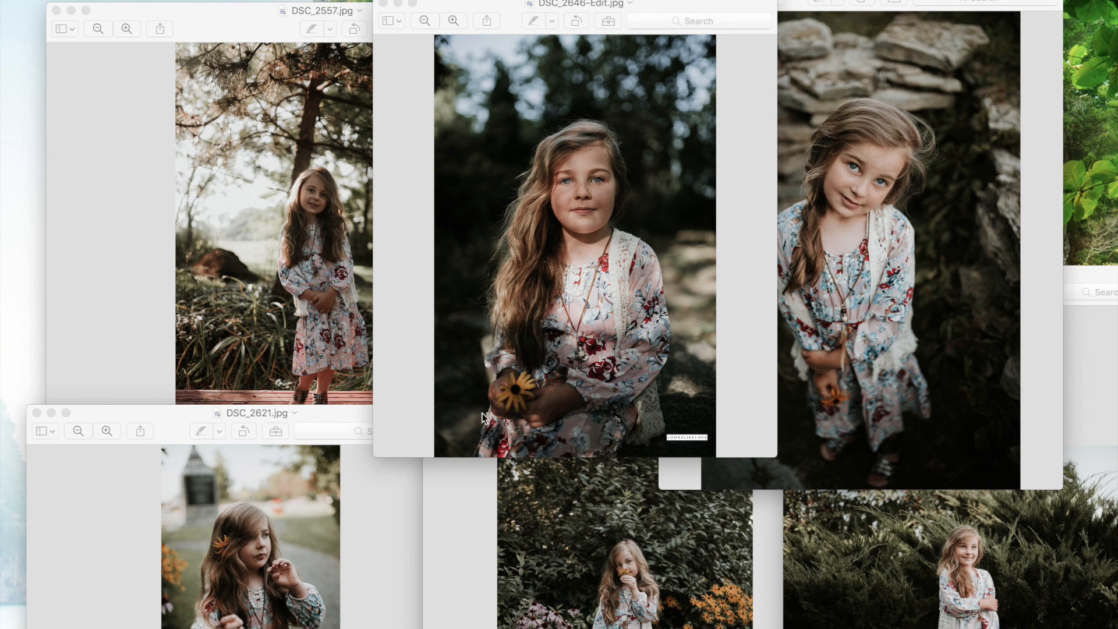
mouse_move(328, 549)
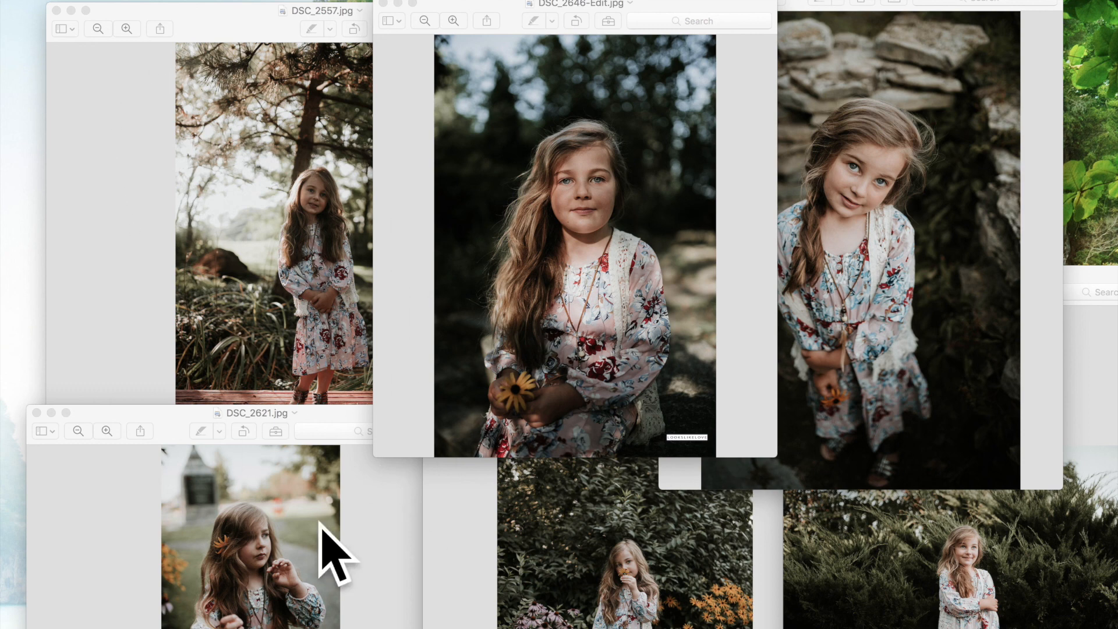